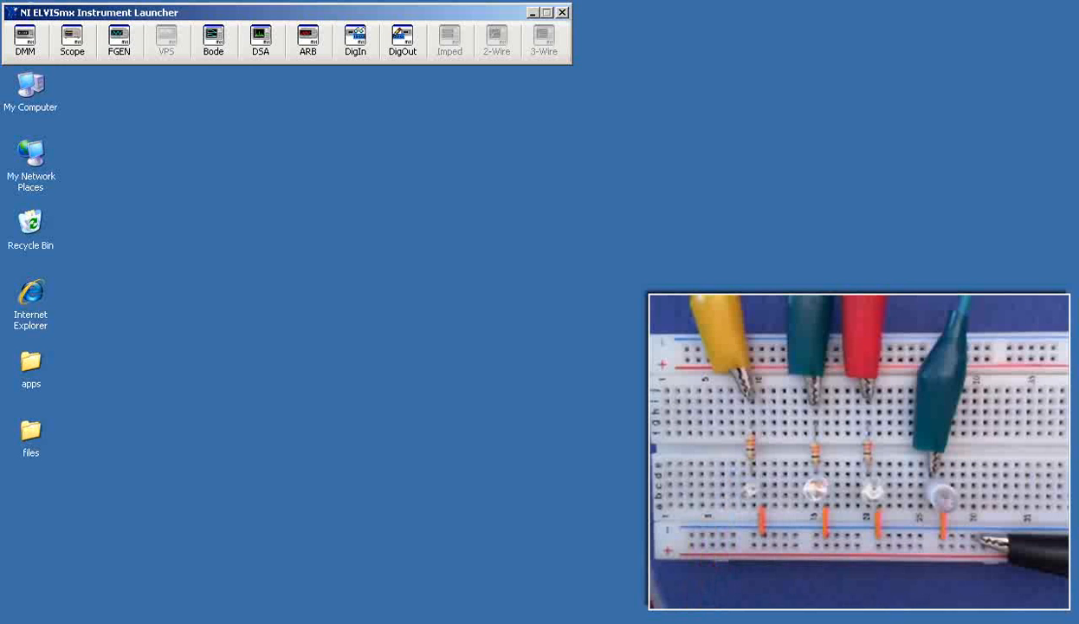
Launch the Digital Writer with the DigOut button in the Instrument Launcher.
left_click(402, 40)
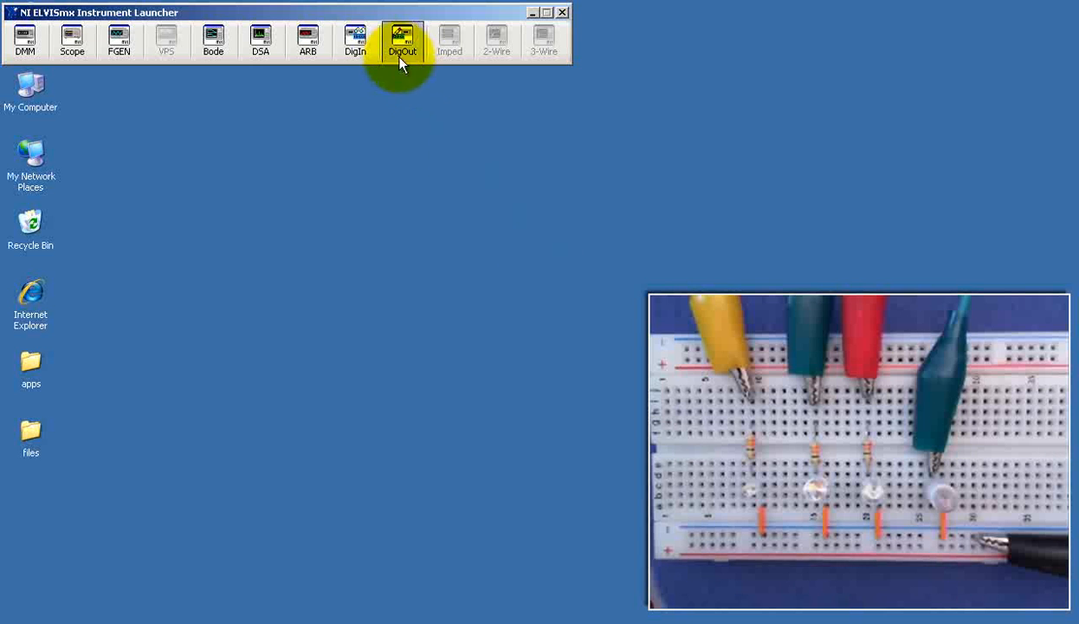
left_click(401, 41)
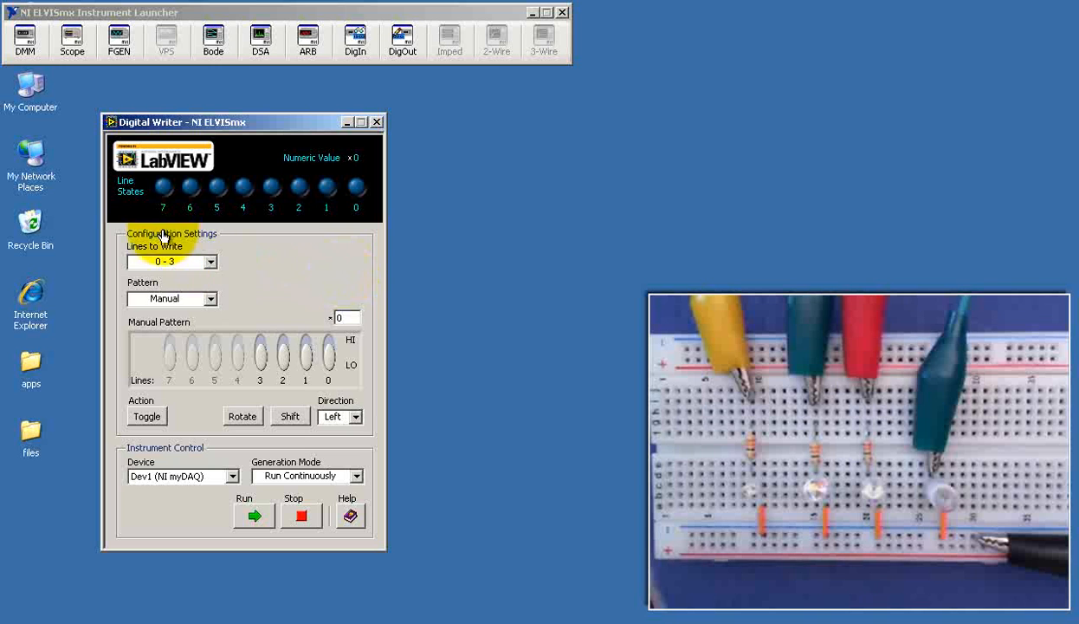
Write to lines 0–7 with a Manual pattern, line 0 high, and run the output.
left_click(210, 262)
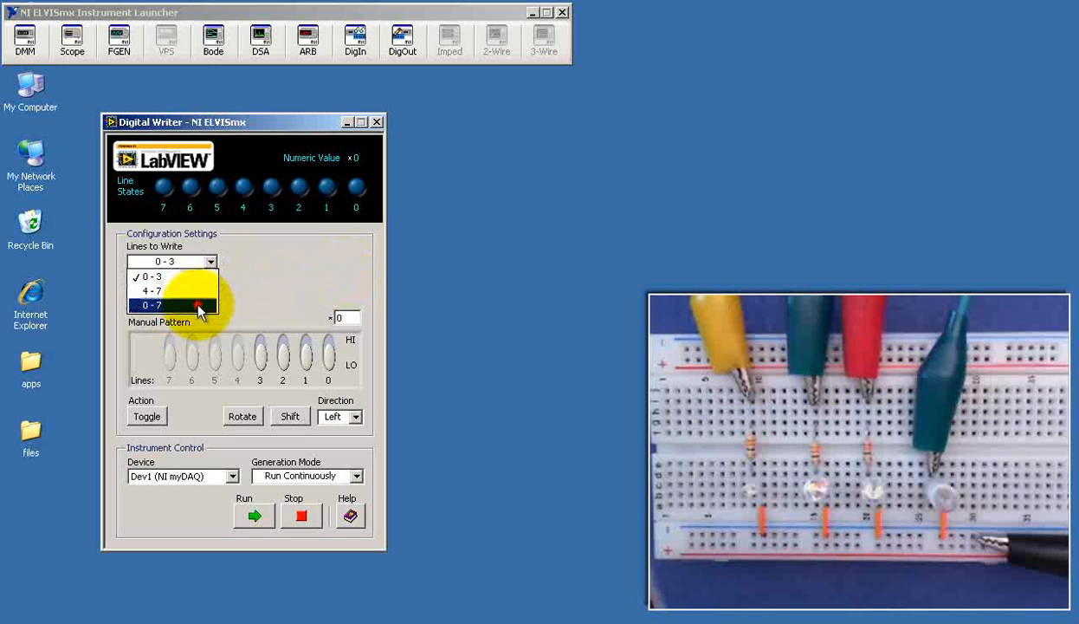
left_click(151, 305)
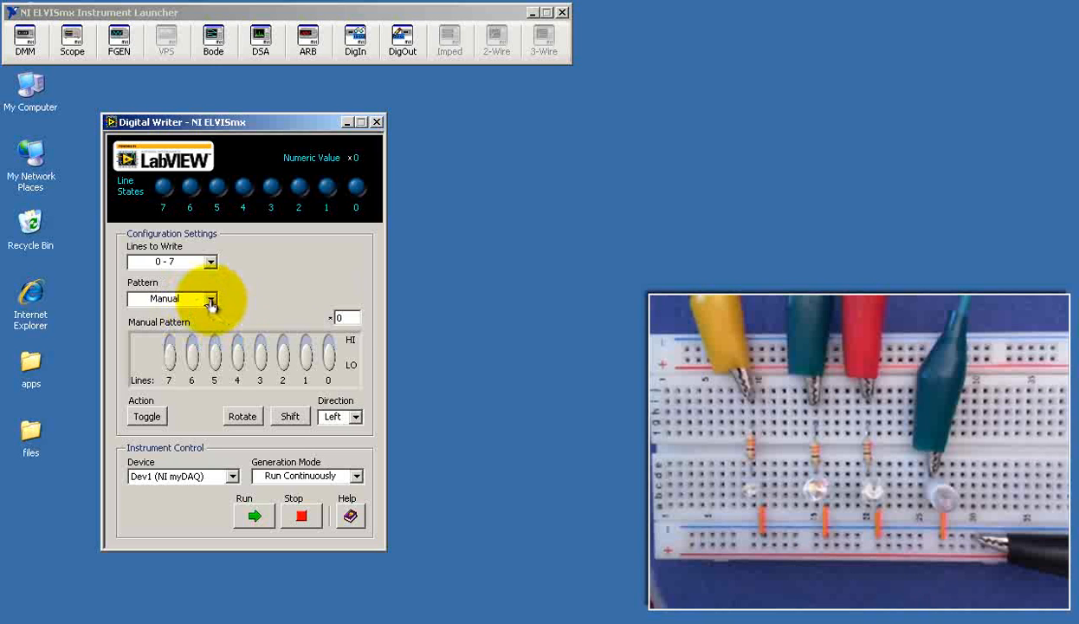
left_click(210, 298)
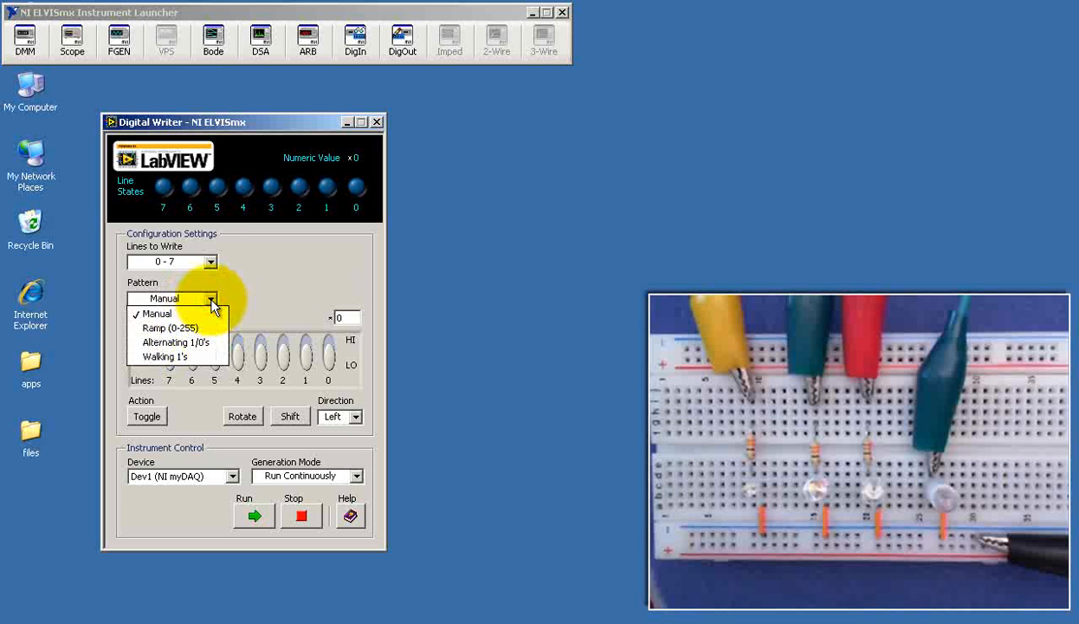
mouse_move(176, 342)
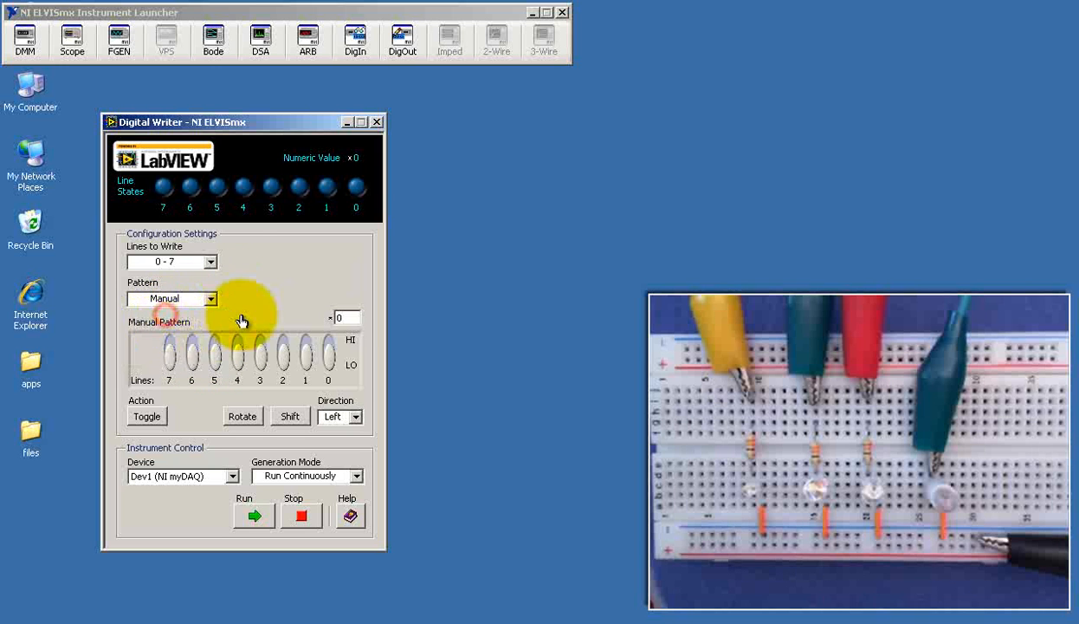
left_click(327, 353)
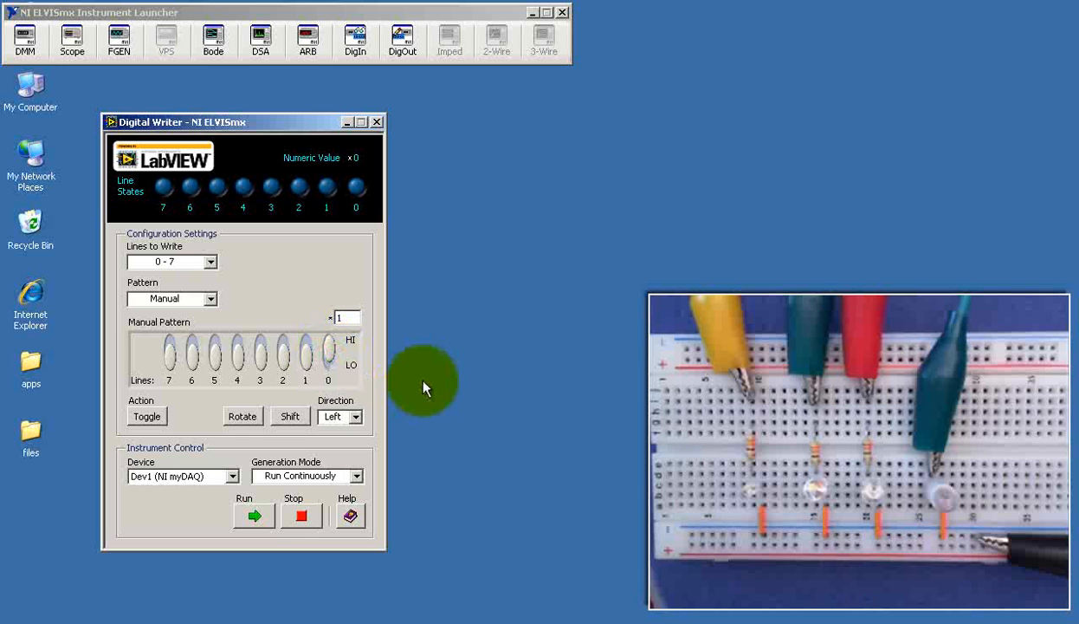
left_click(253, 515)
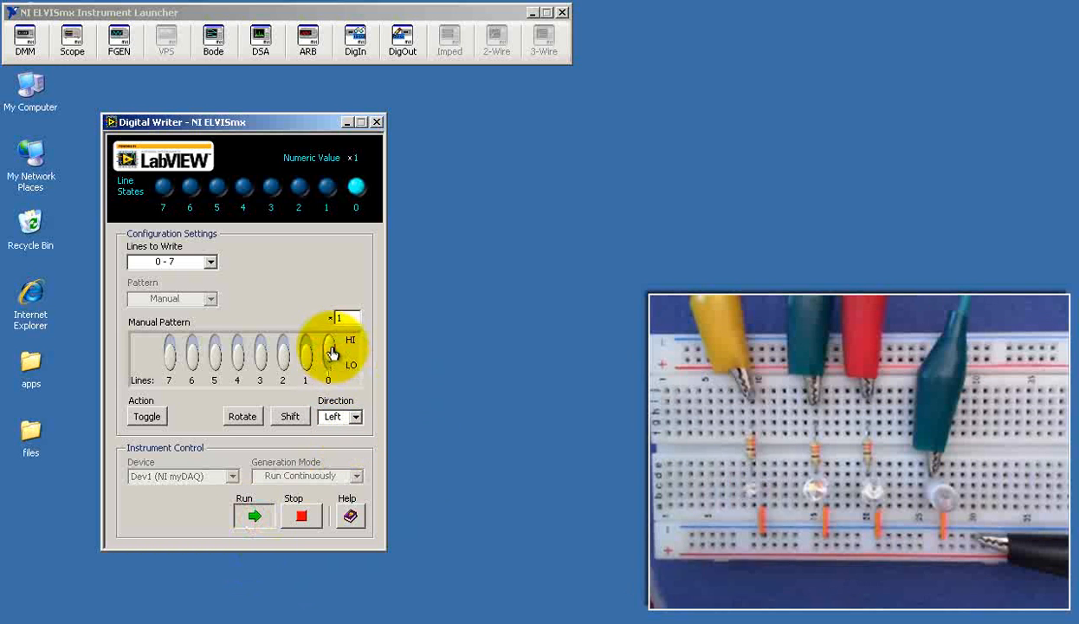
Flip the line 0, 1 and 3 switches, ending with lines 0 and 2 high (value 5).
left_click(328, 355)
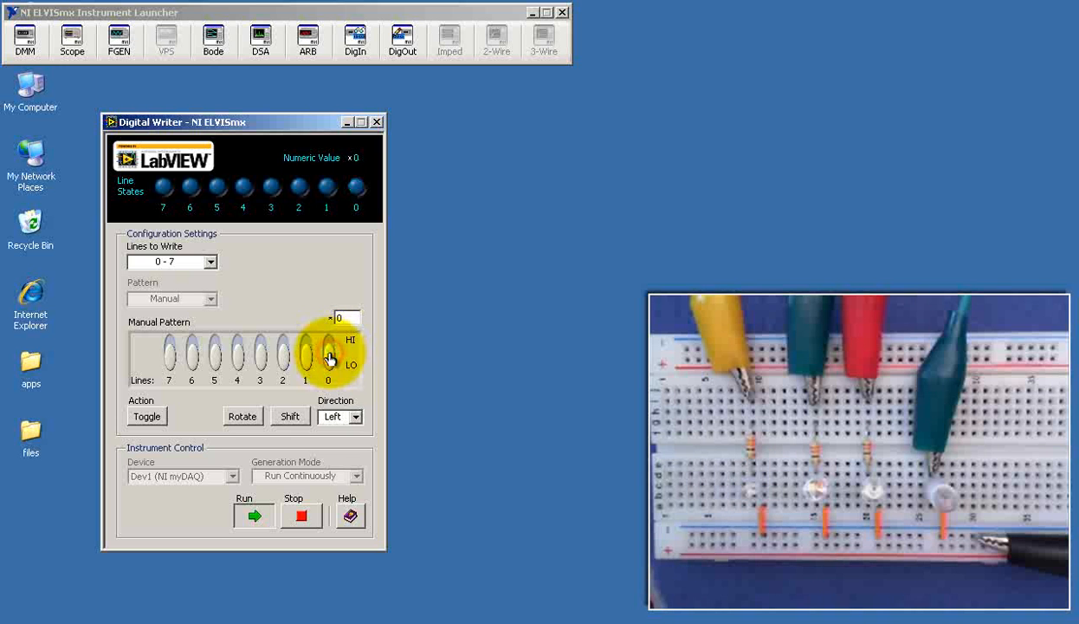
left_click(305, 355)
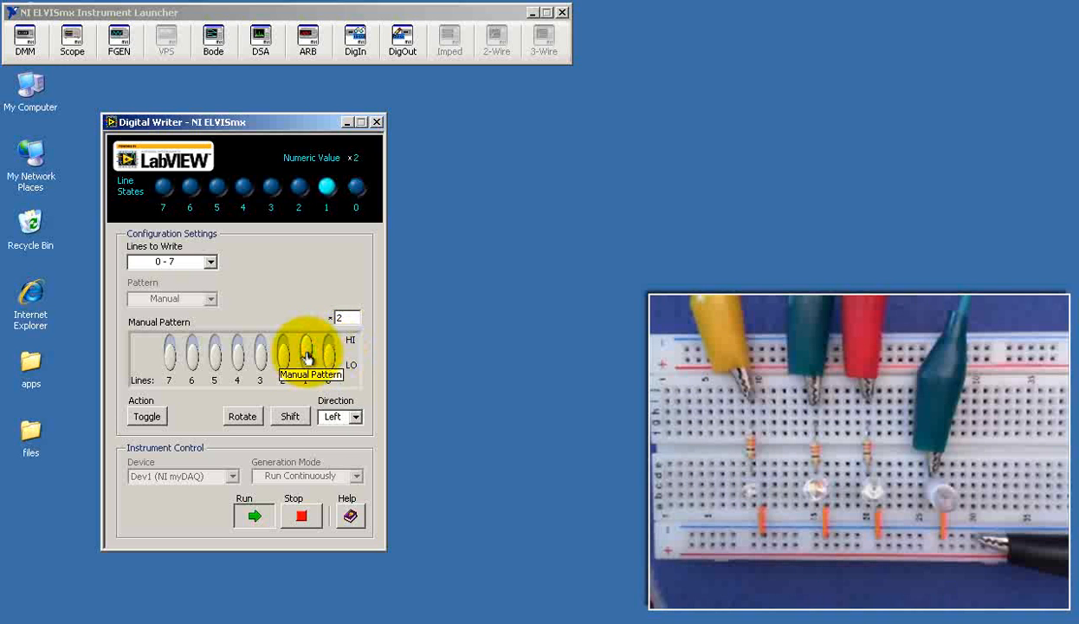
left_click(260, 355)
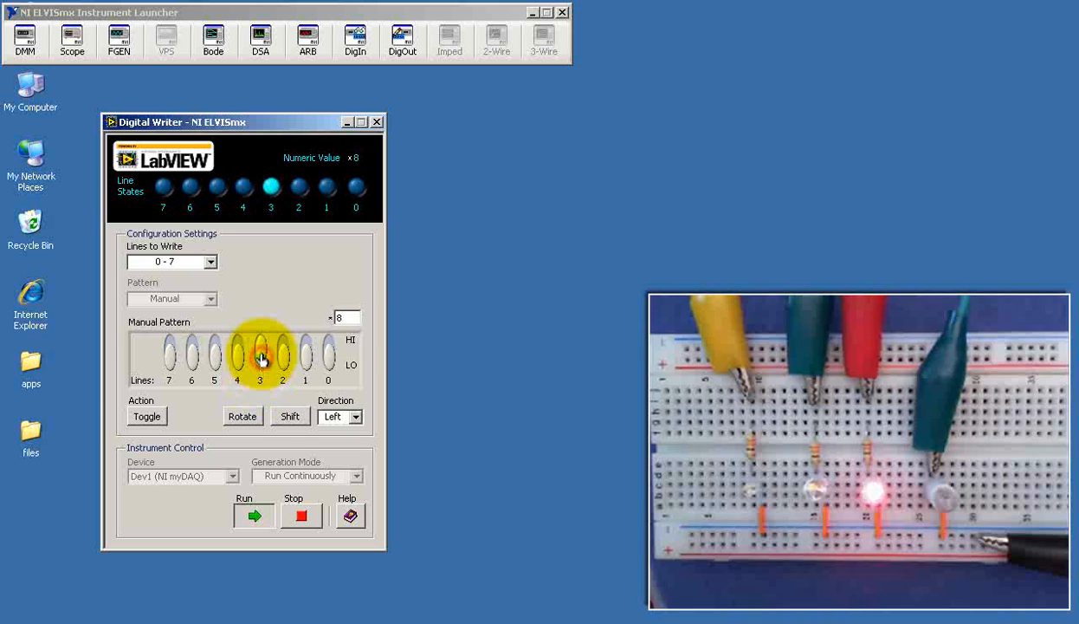
left_click(260, 355)
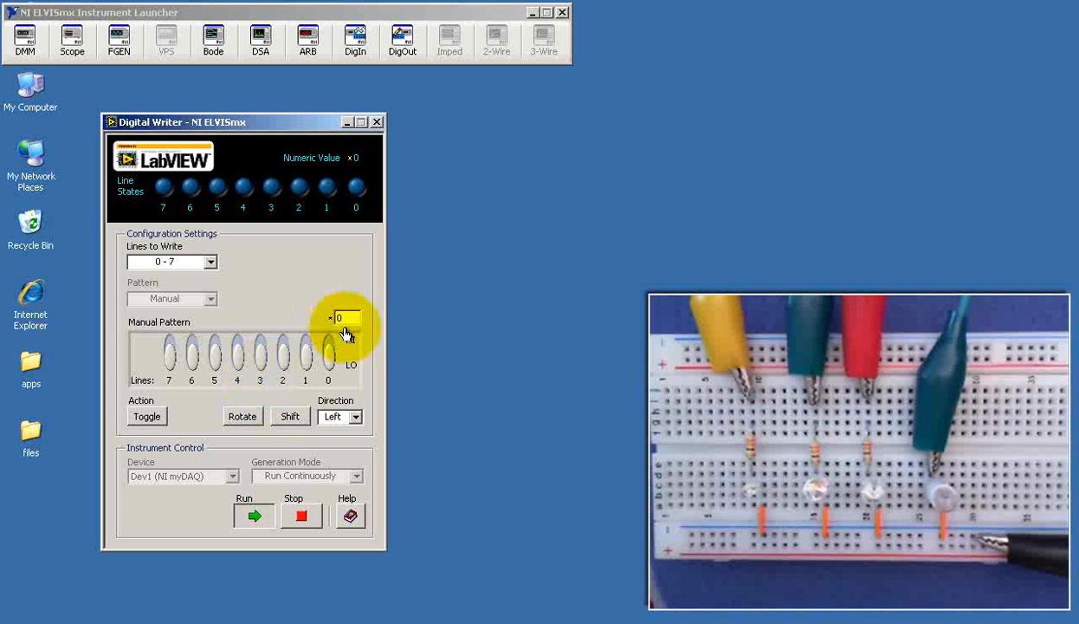
left_click(327, 355)
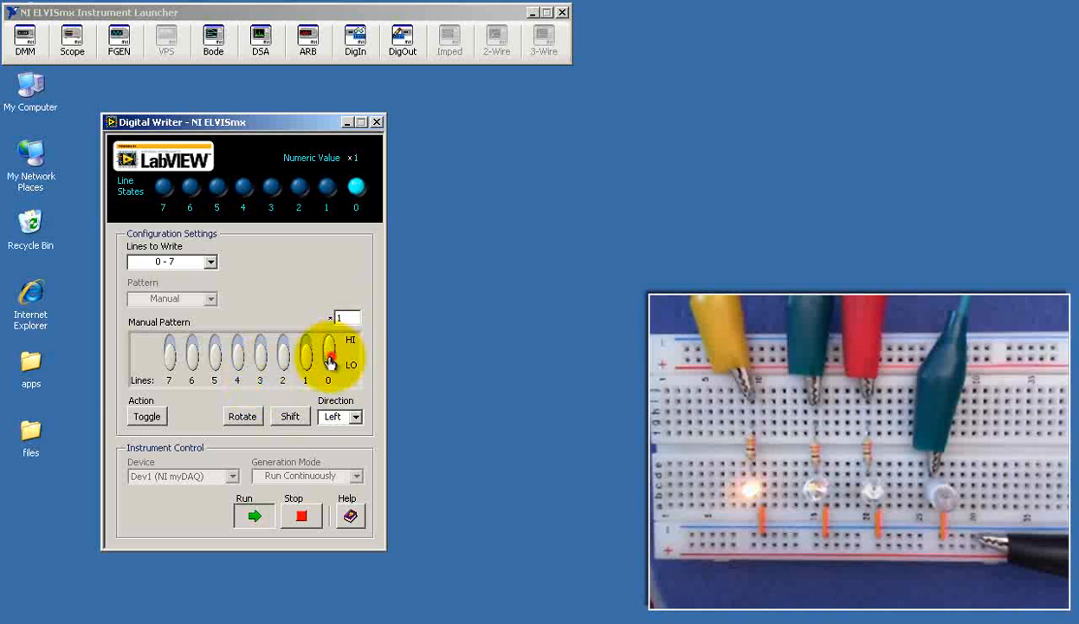
left_click(305, 355)
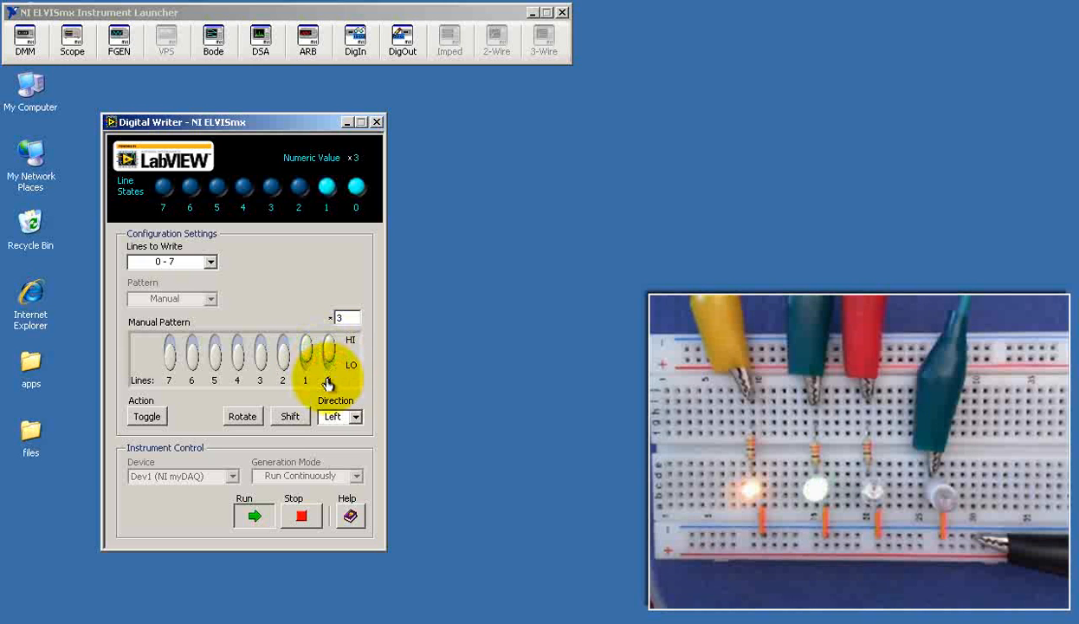
left_click(305, 355)
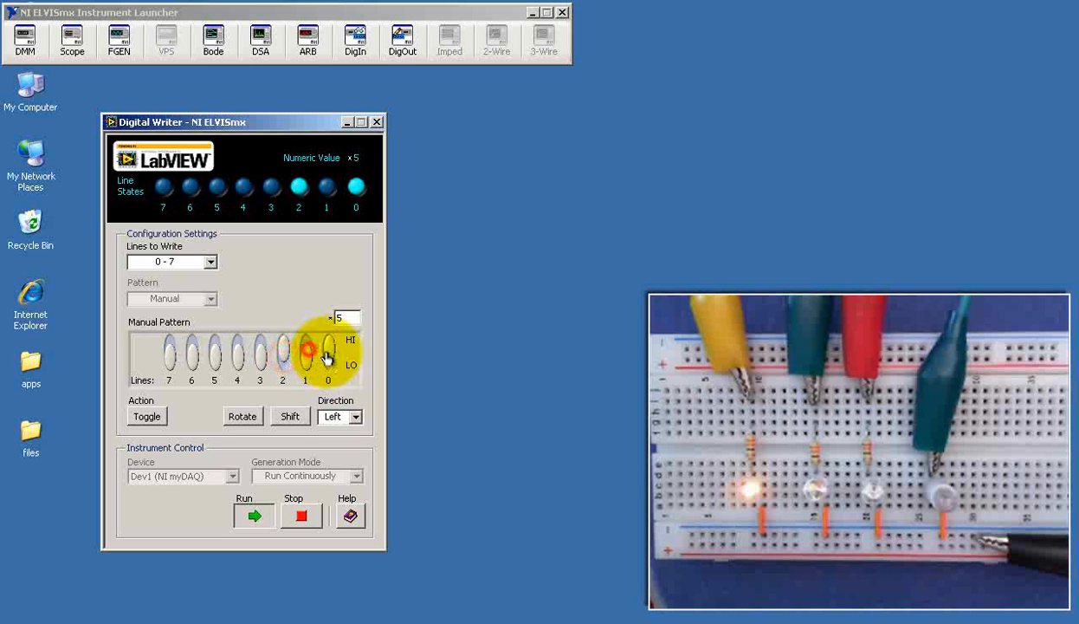
Flip a manual pattern switch so lines 0, 1 and 3 are high, giving value B.
left_click(305, 351)
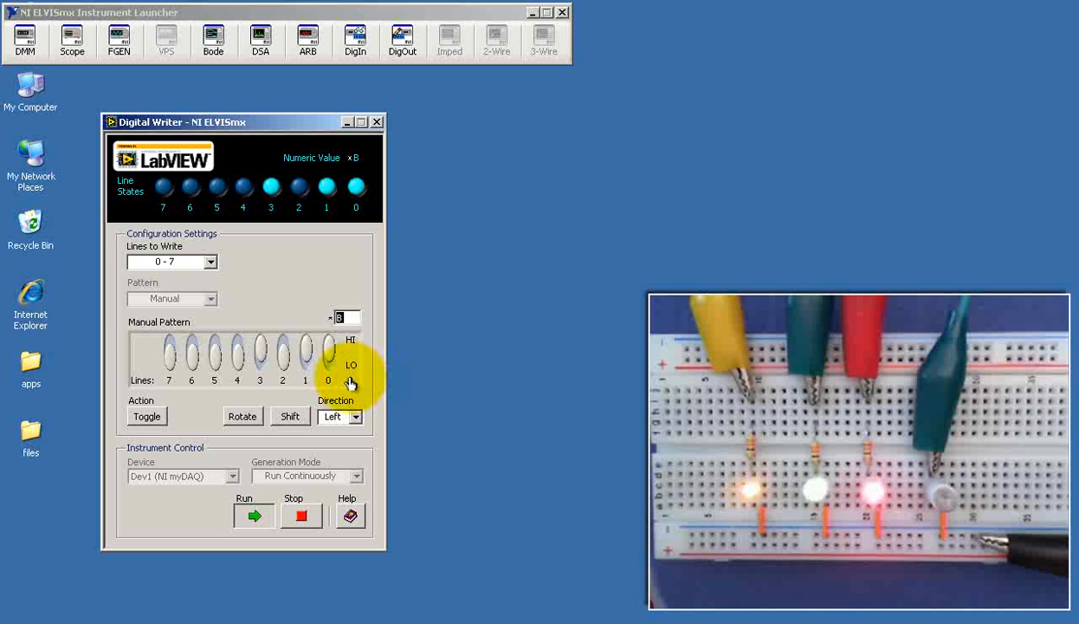
mouse_move(346, 381)
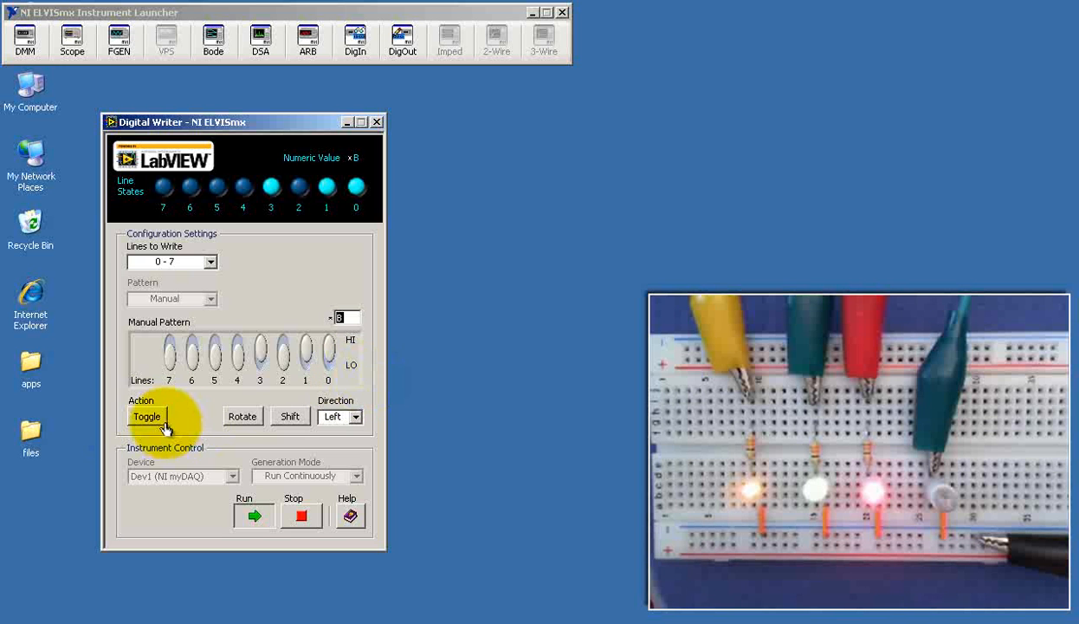
Invert pattern B to F4 and back, then turn line 3 low.
left_click(147, 417)
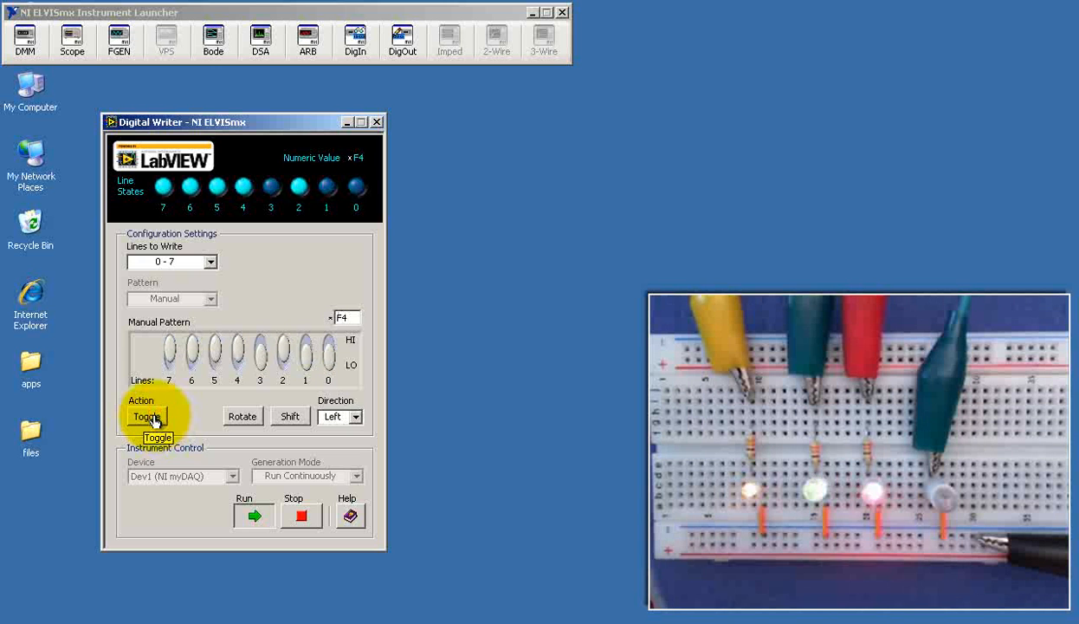
left_click(260, 355)
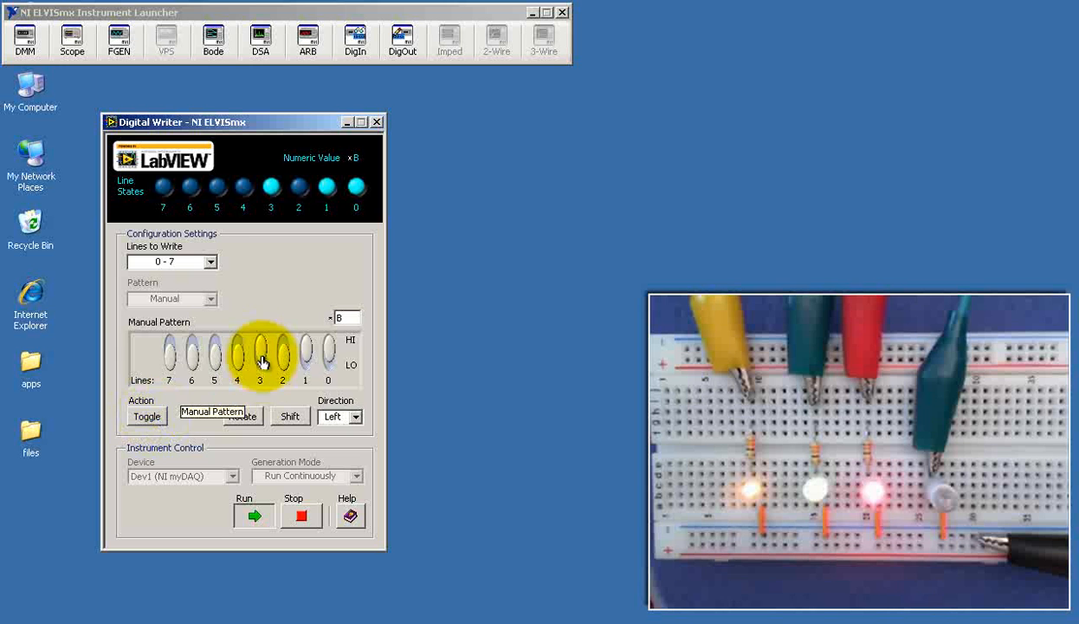
left_click(289, 416)
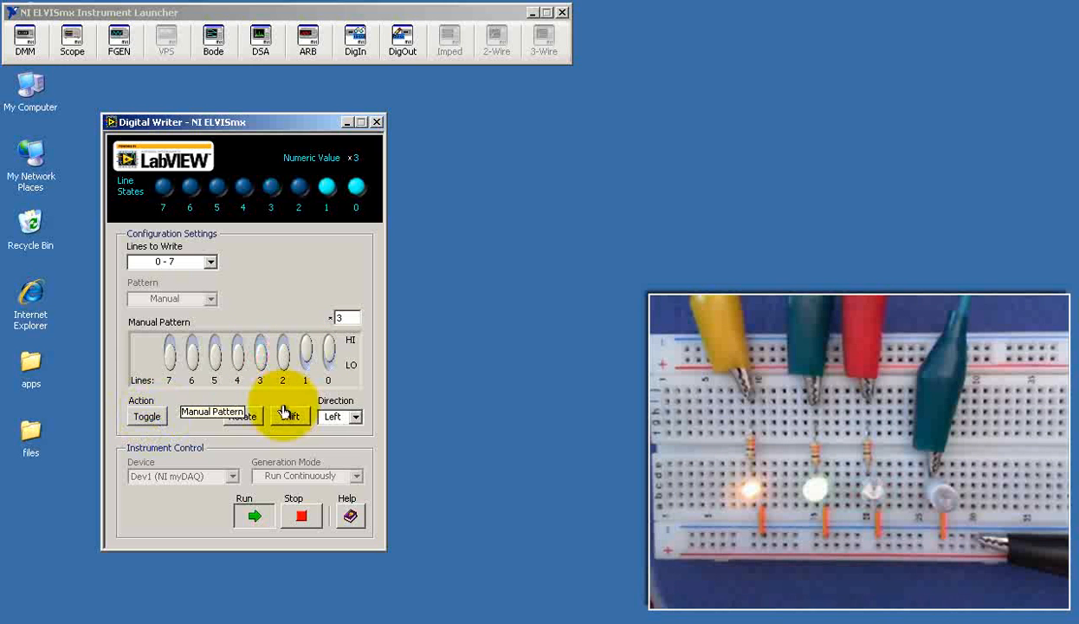
Rotate the pattern three times and adjust switches so only line 4 is high (value 10).
left_click(241, 416)
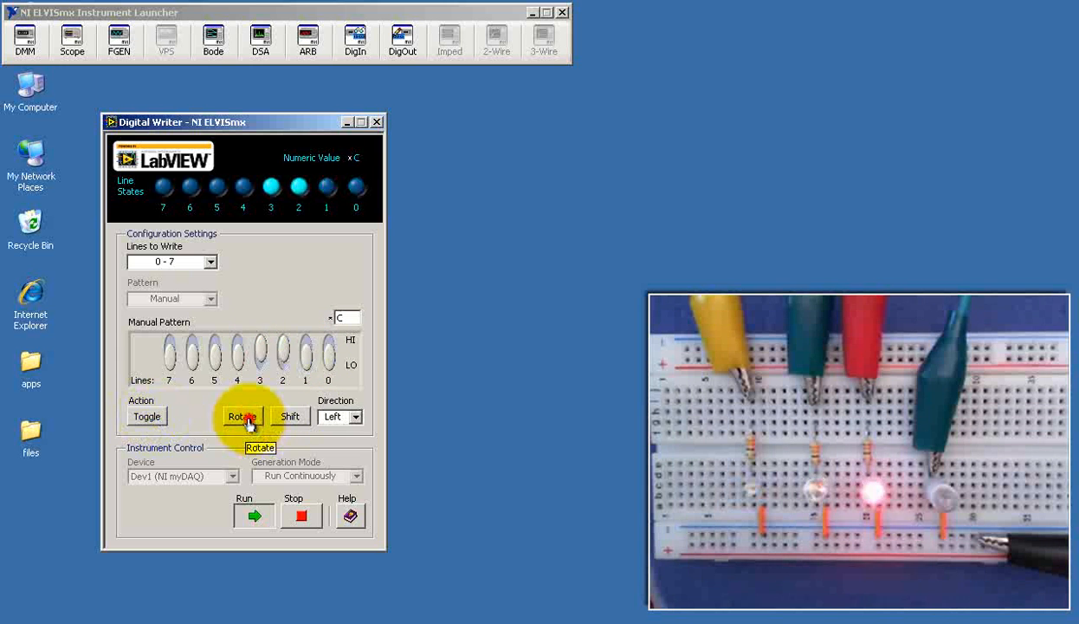
left_click(242, 416)
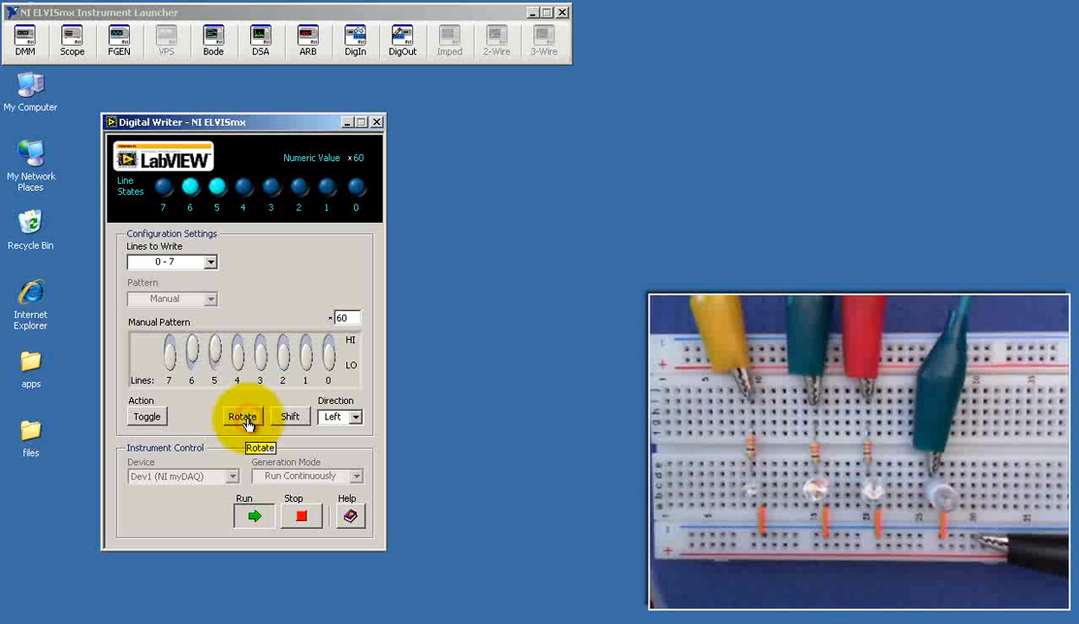
left_click(241, 416)
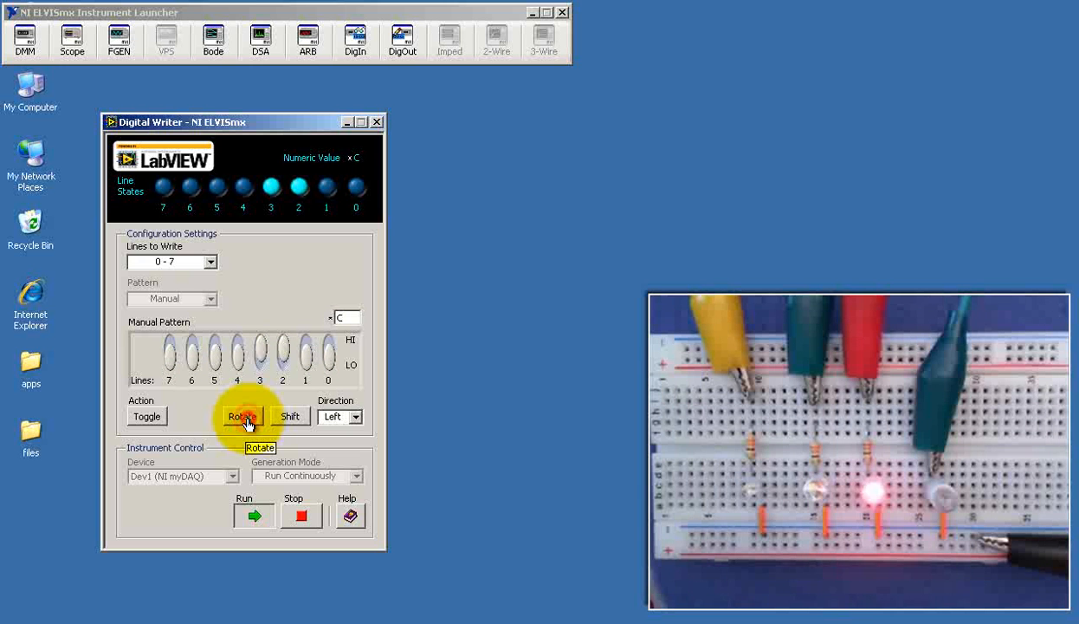
left_click(214, 351)
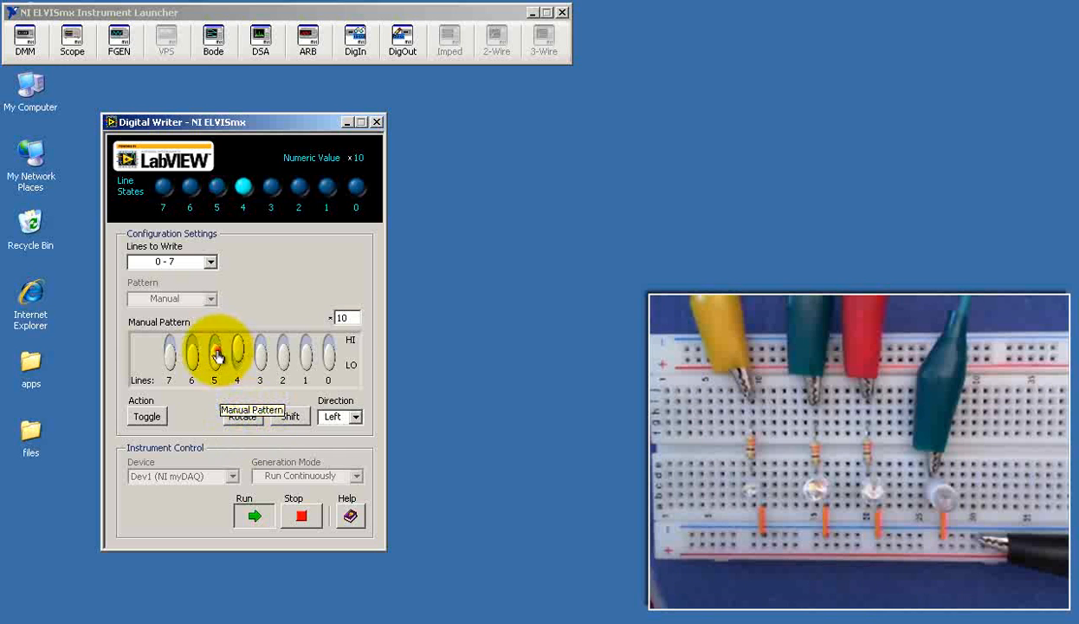
Set Shift direction to Right, then rotate and shift the high bit until the value is 0.
left_click(353, 416)
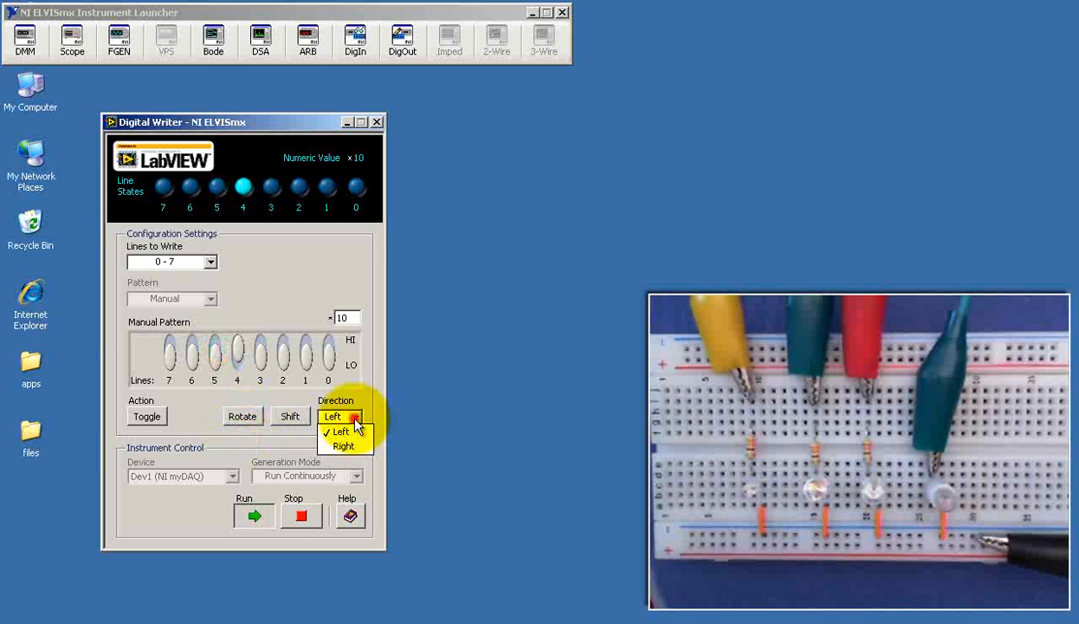
left_click(344, 445)
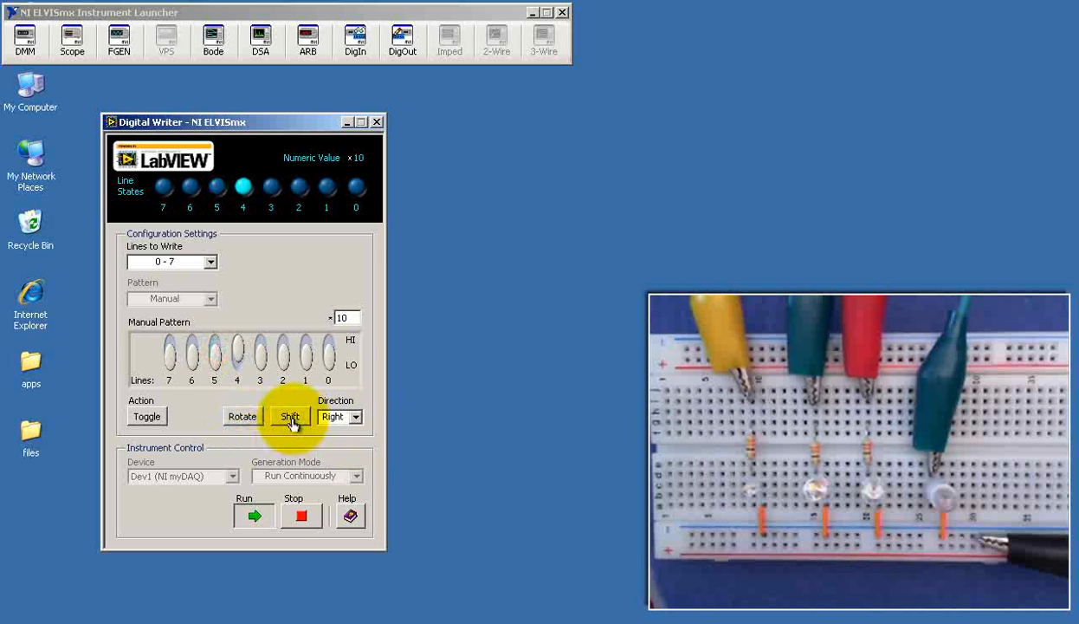
left_click(290, 416)
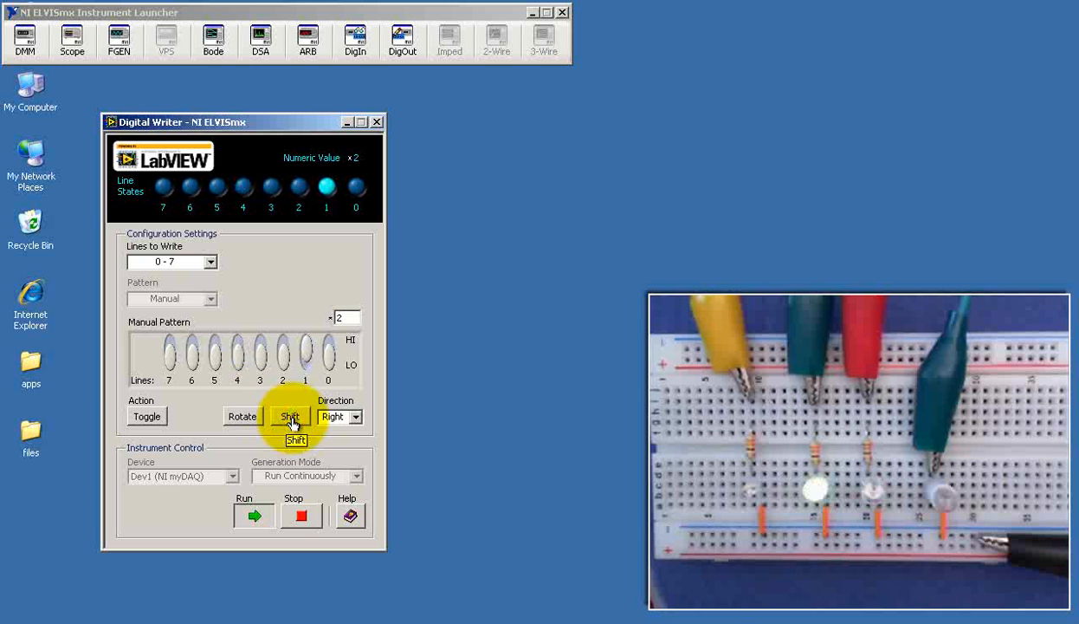
left_click(241, 416)
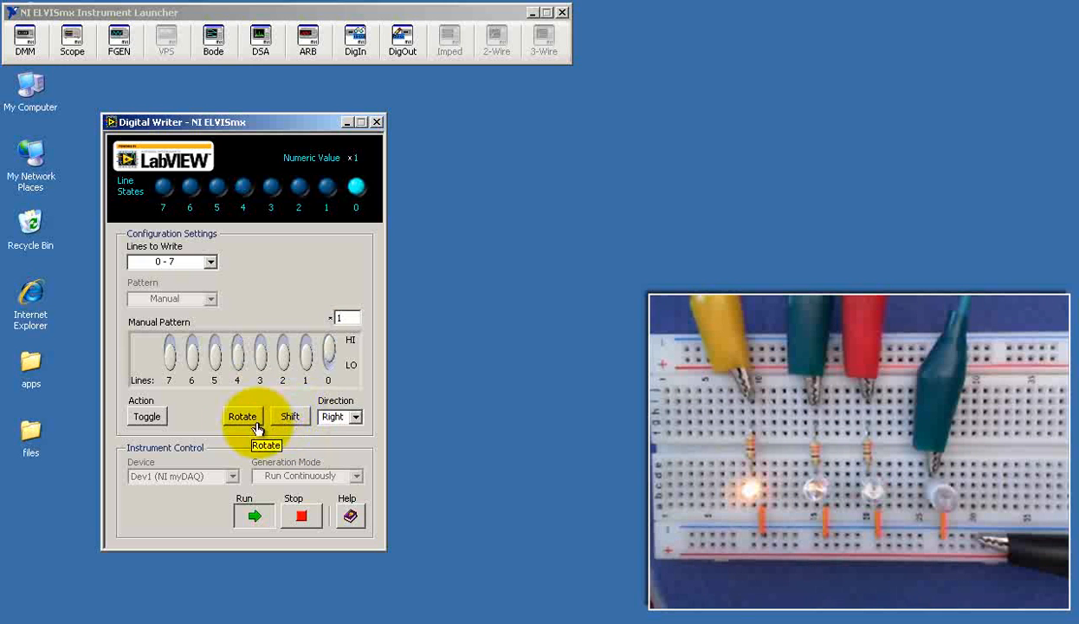
left_click(242, 417)
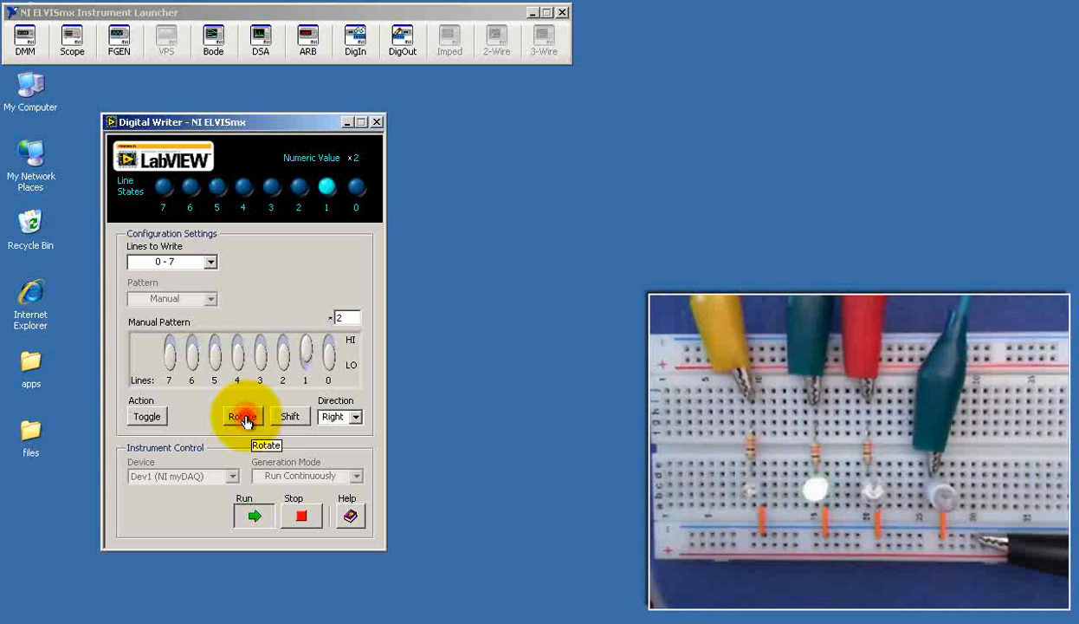
left_click(290, 417)
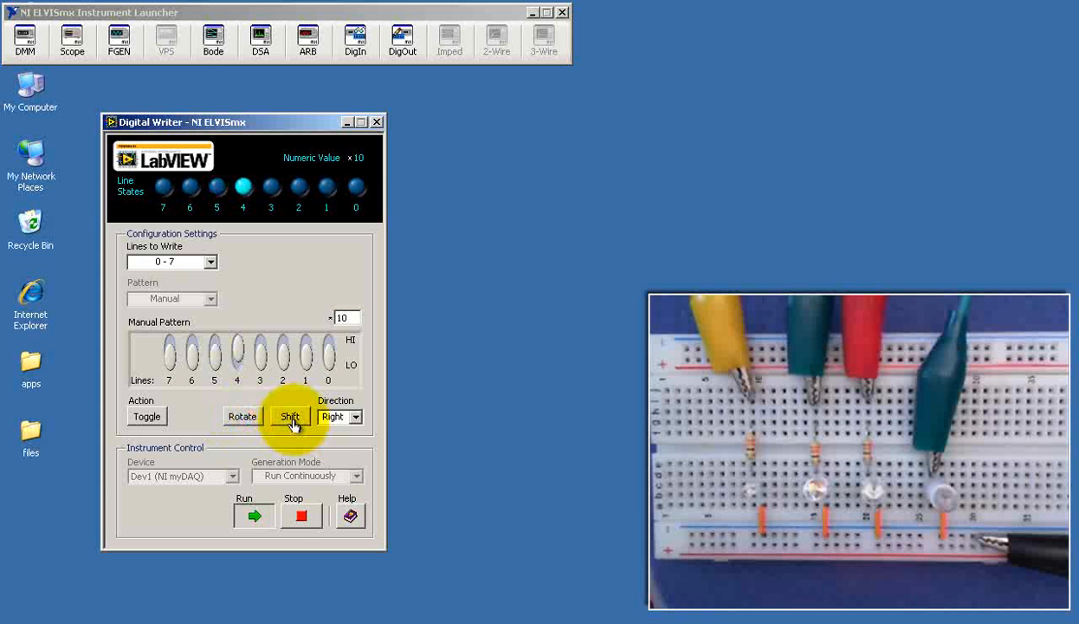
left_click(290, 417)
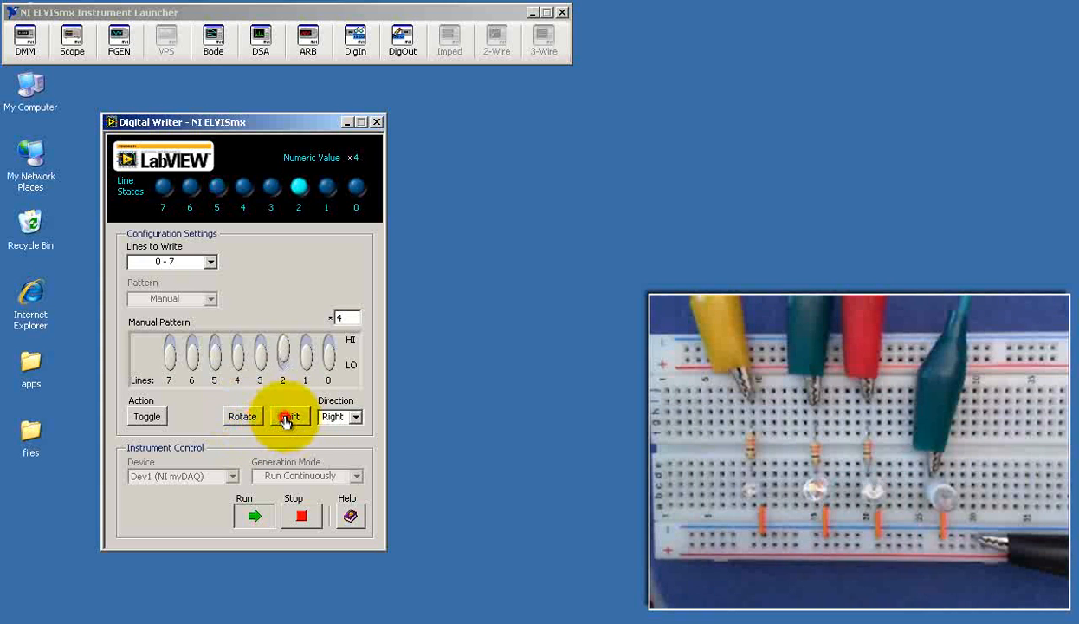
left_click(289, 416)
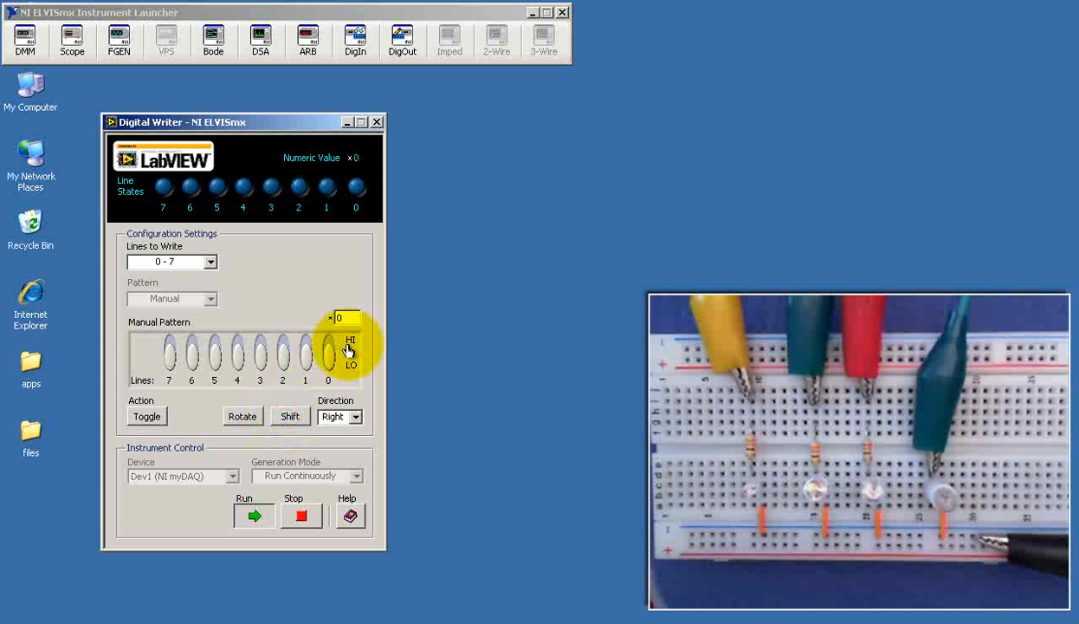
Set the pattern to B, then raise line 6 high and return it low.
left_click(328, 355)
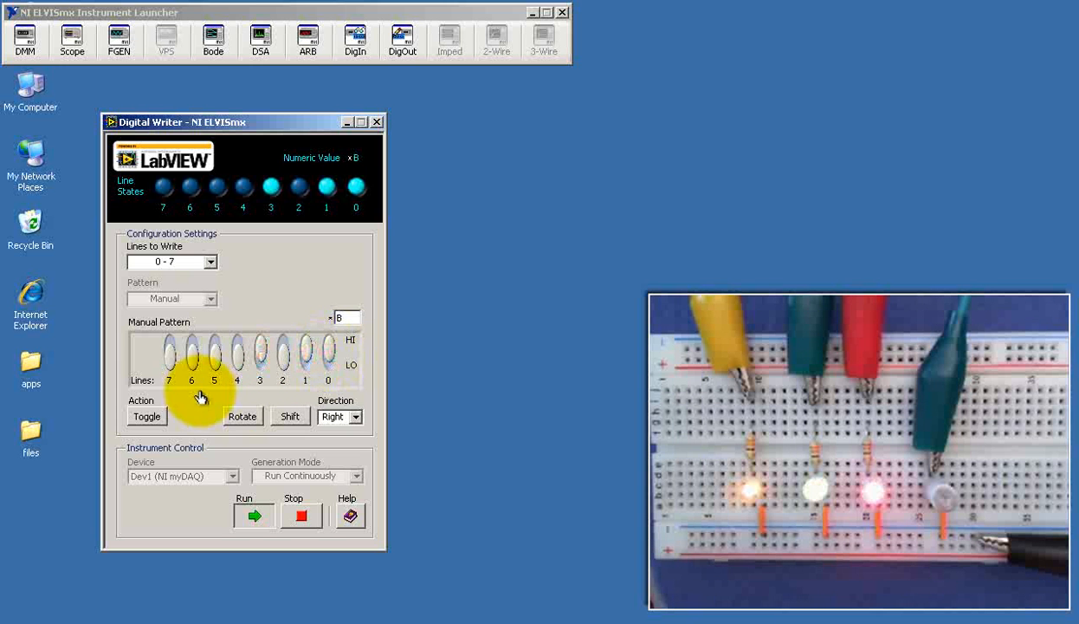
left_click(190, 355)
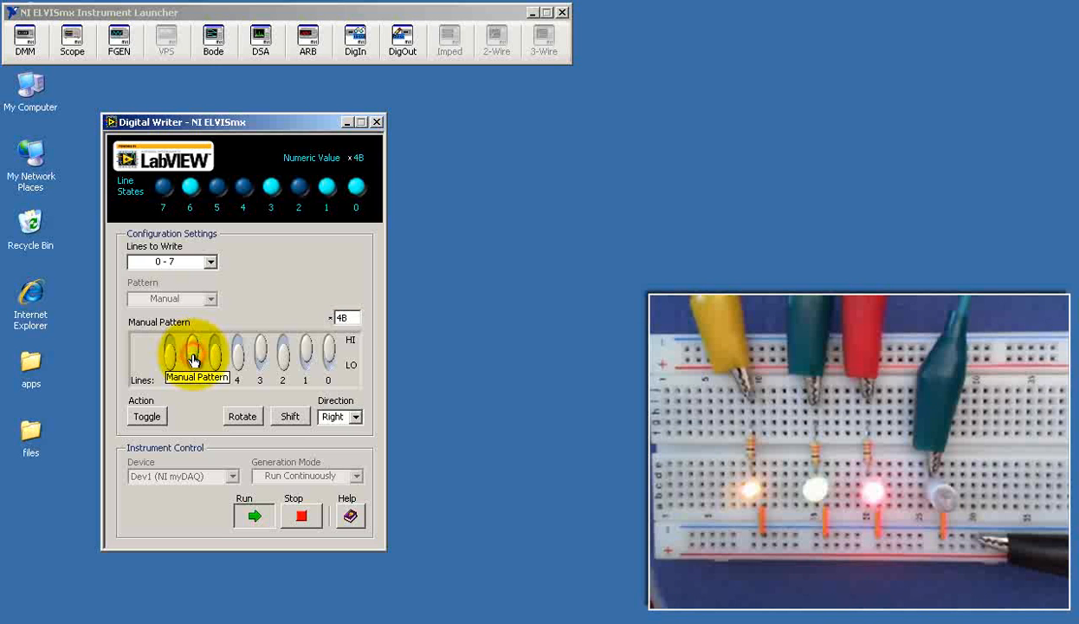
left_click(191, 353)
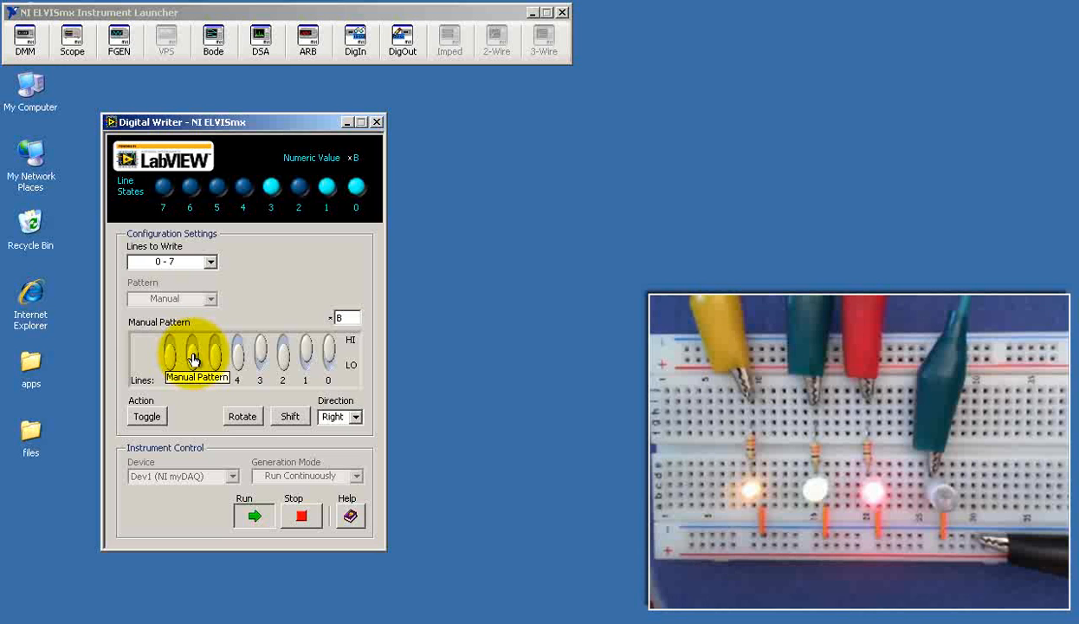
mouse_move(351, 358)
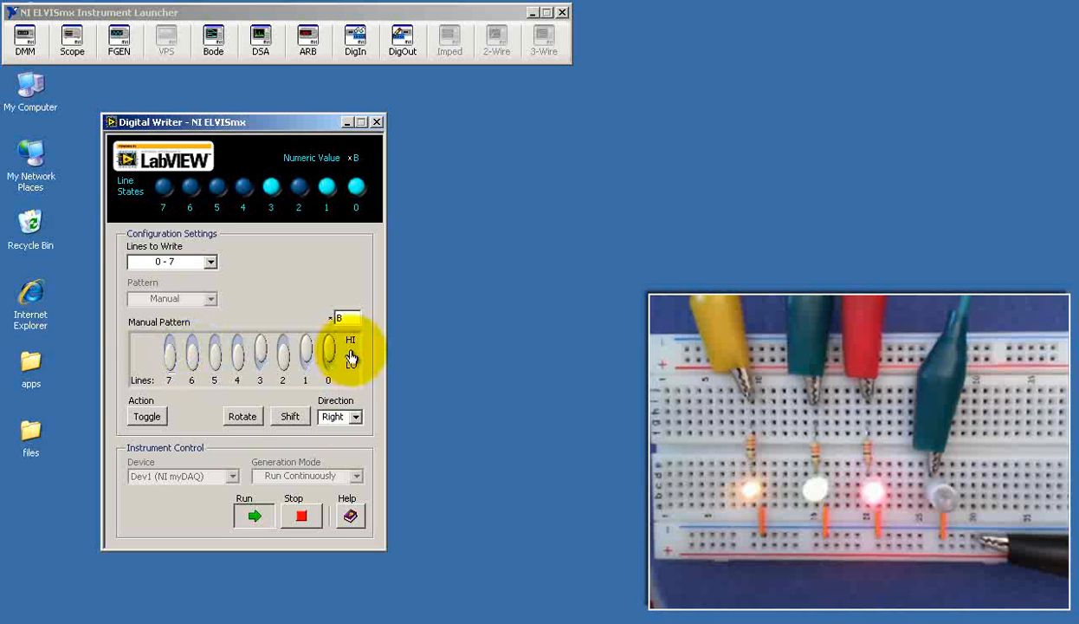
mouse_move(350, 355)
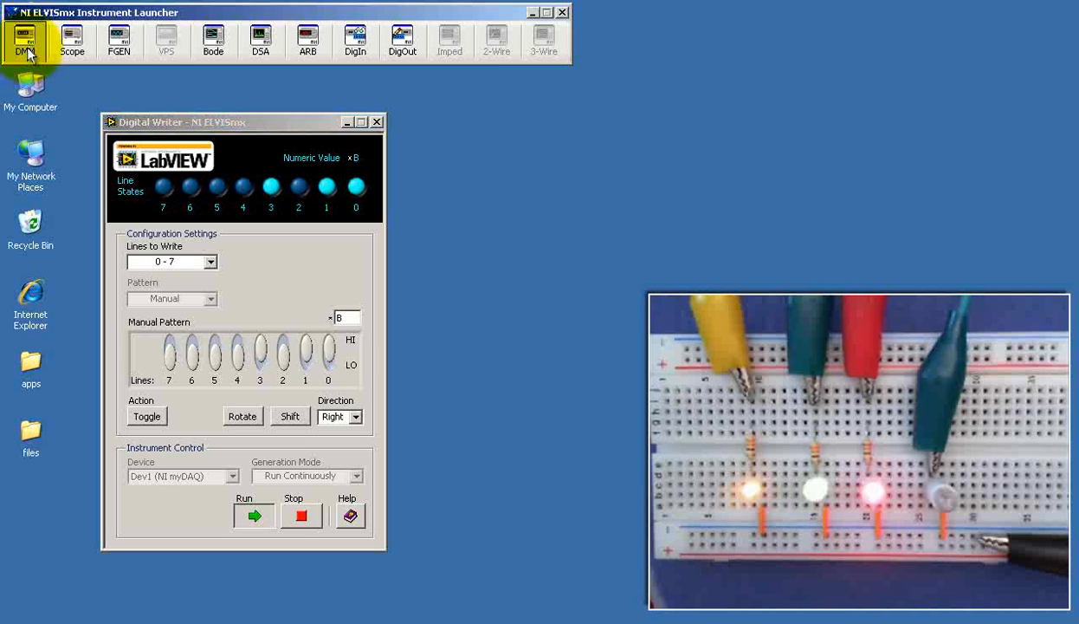
mouse_move(26, 42)
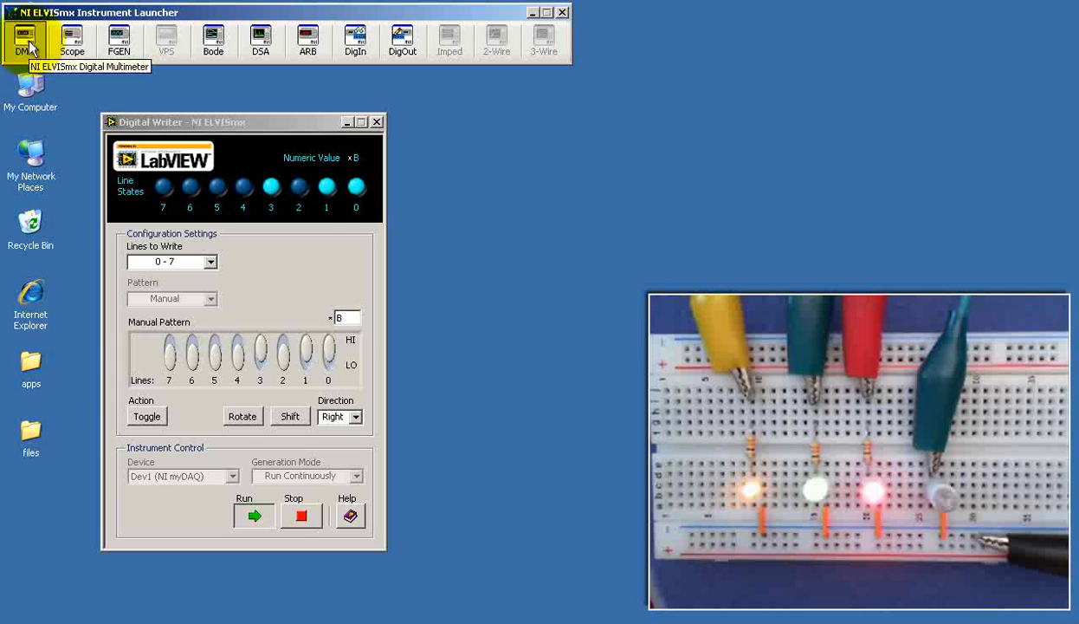
Open the DMM in V= DC voltage mode on the 20V range.
left_click(25, 39)
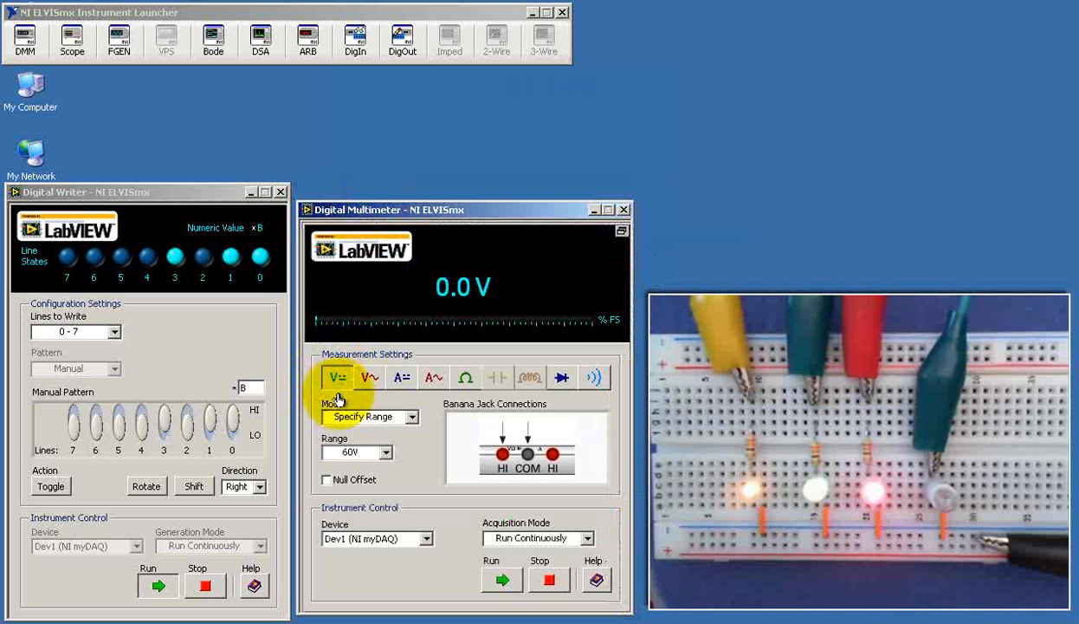
left_click(357, 451)
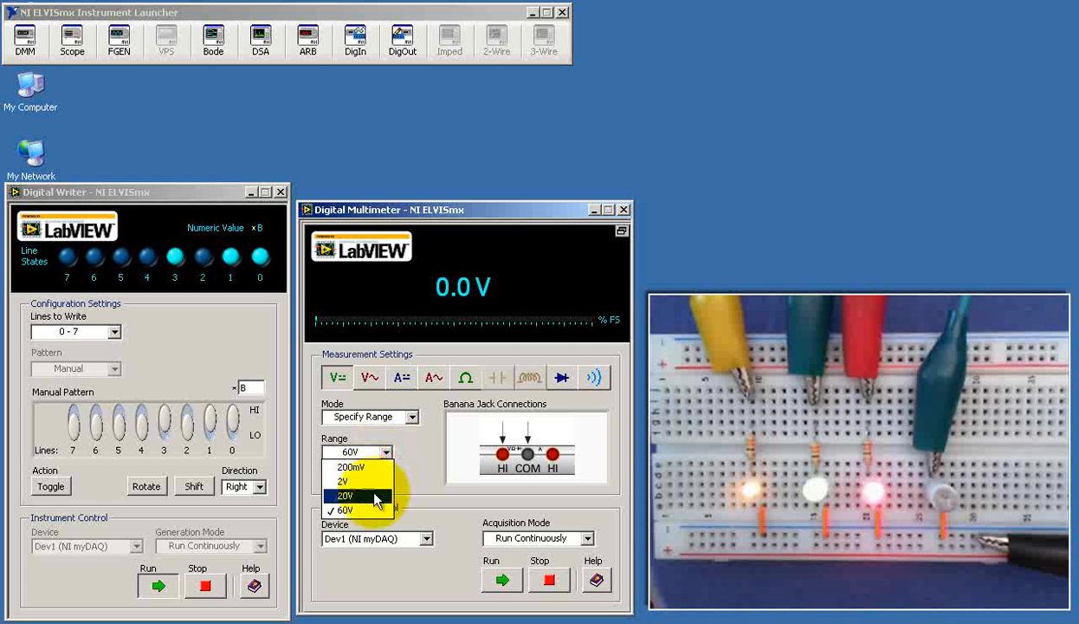
left_click(346, 495)
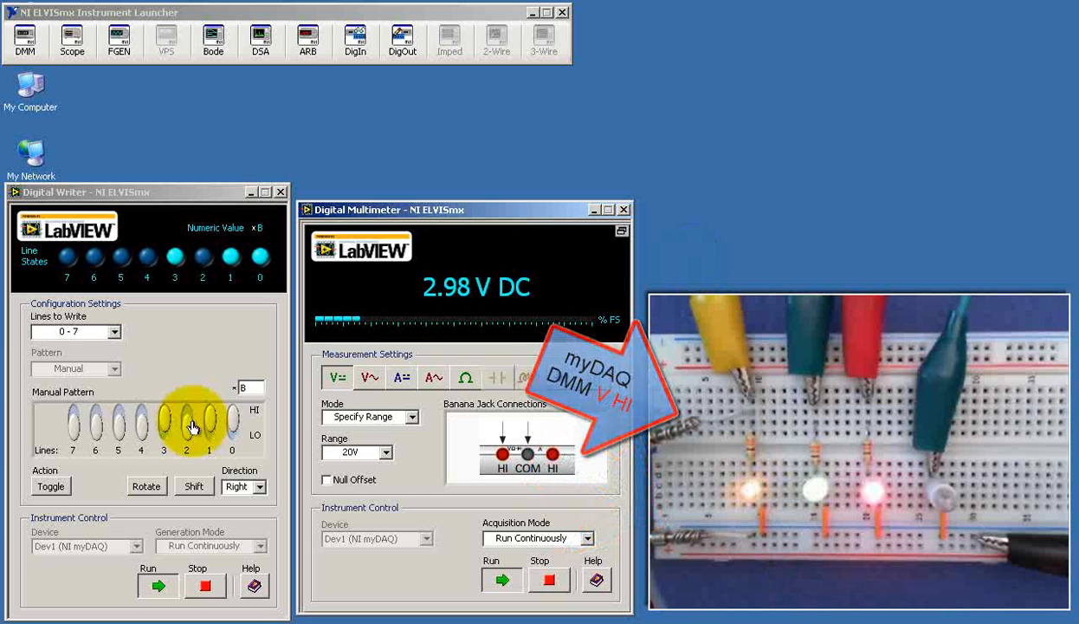
Toggle line 0 low and high, leaving only line 0 high (value 1) while the DMM reads.
left_click(231, 422)
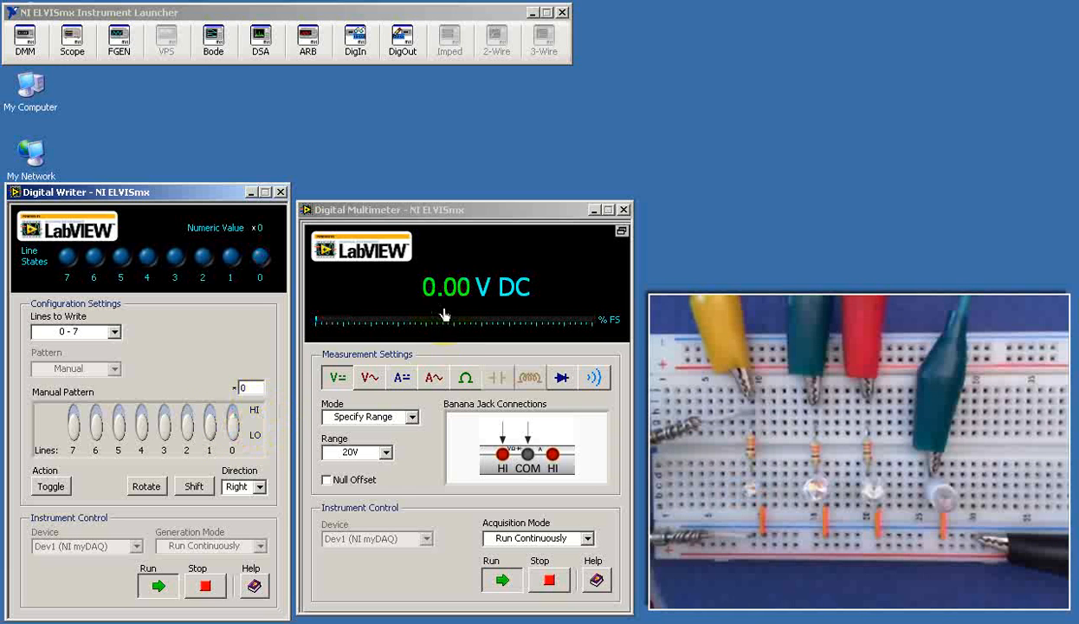
left_click(210, 426)
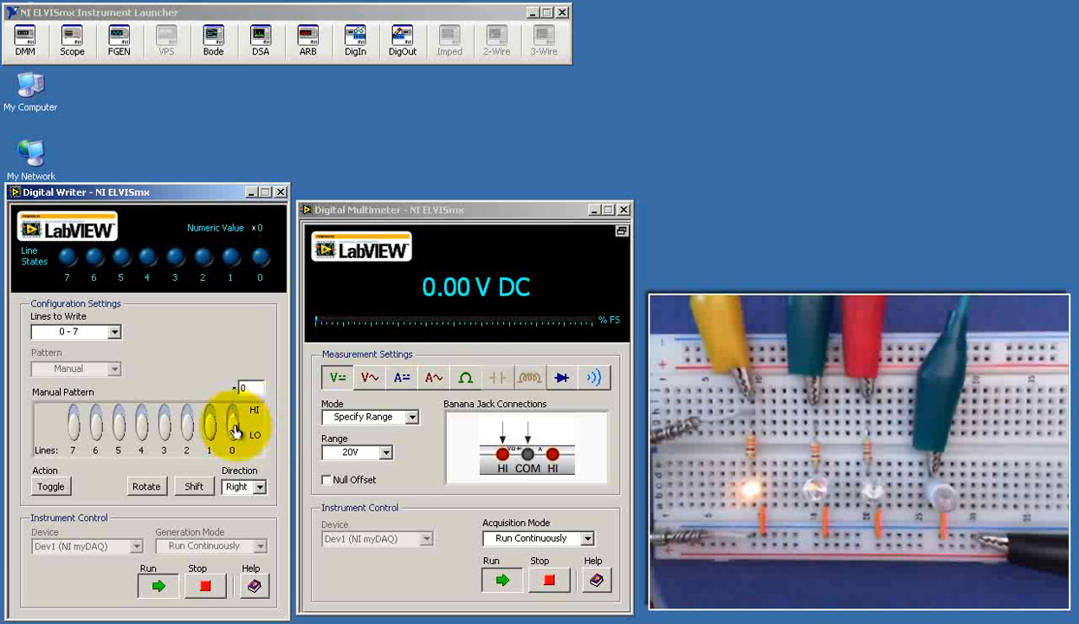
left_click(231, 424)
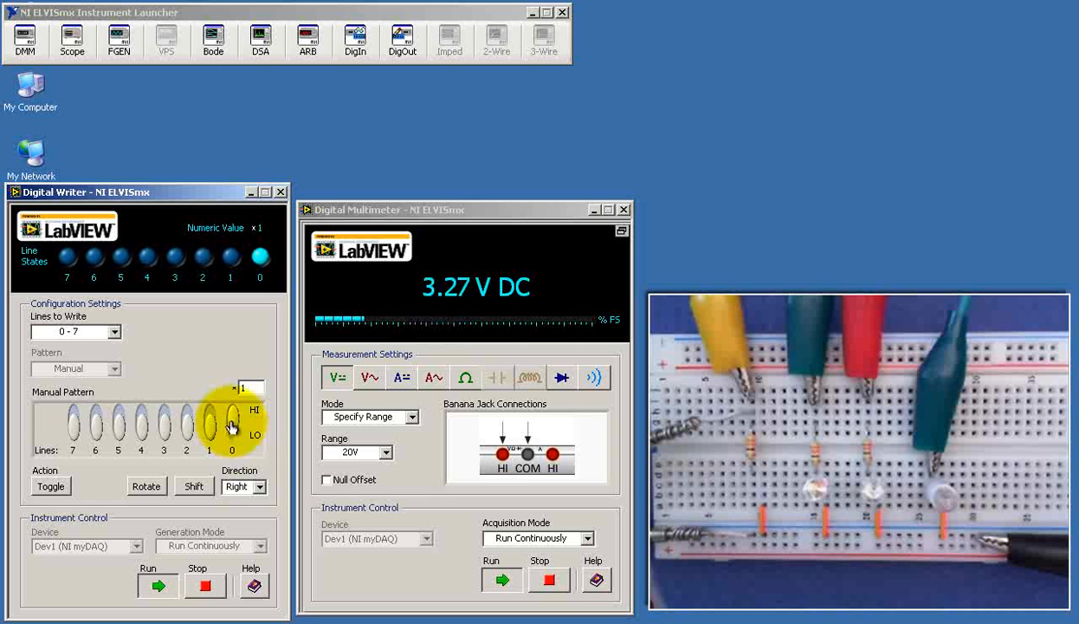
left_click(208, 426)
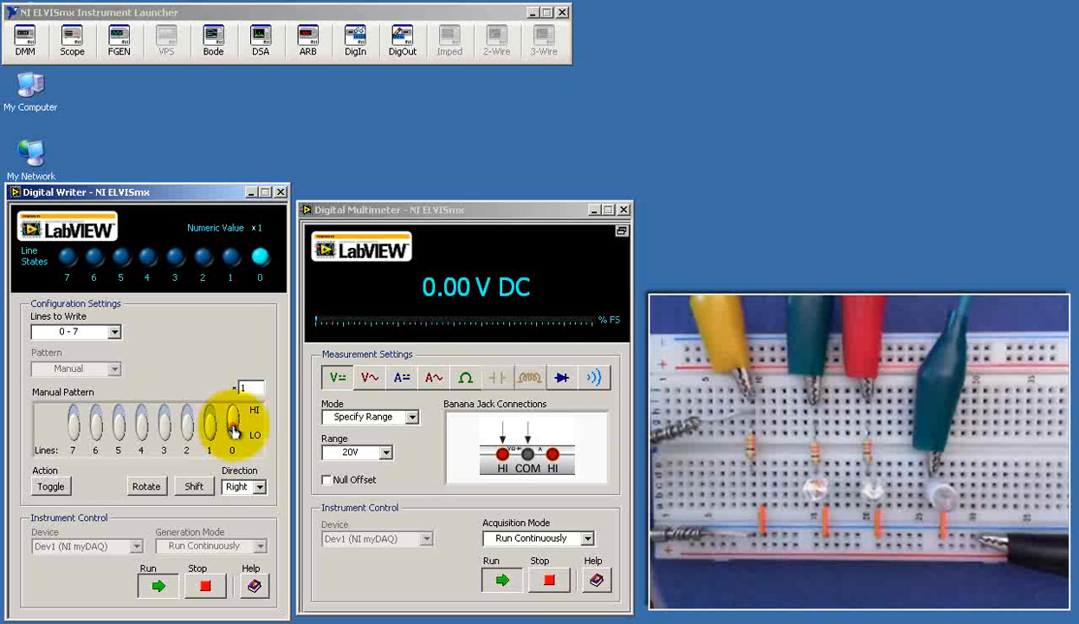
left_click(230, 425)
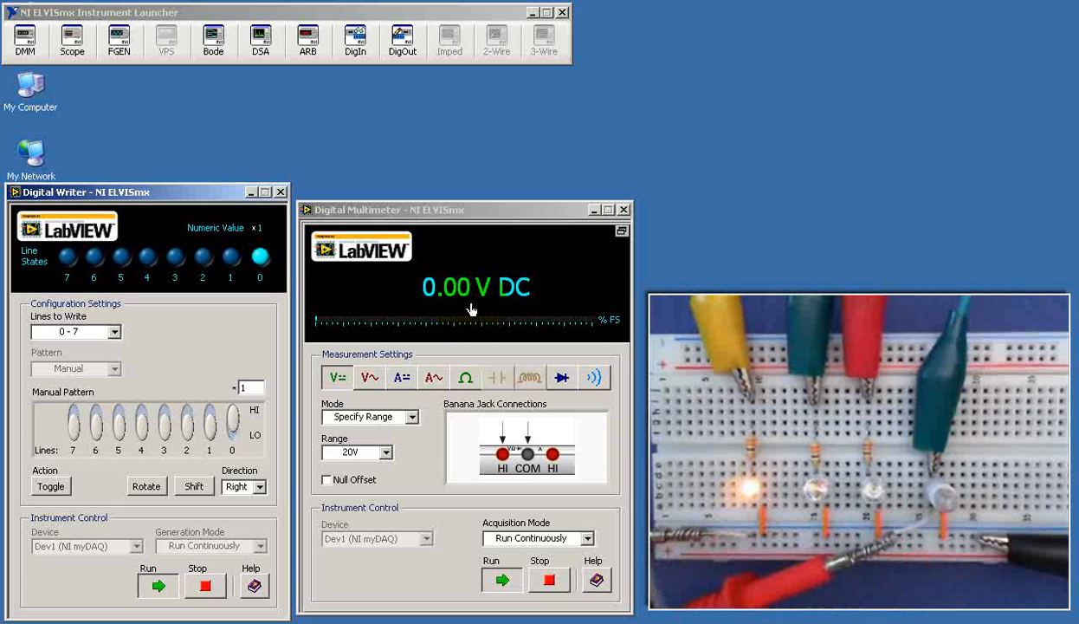
Turn line 0 low and toggle line 6, read 0.32 V DC, then close the DMM.
left_click(232, 429)
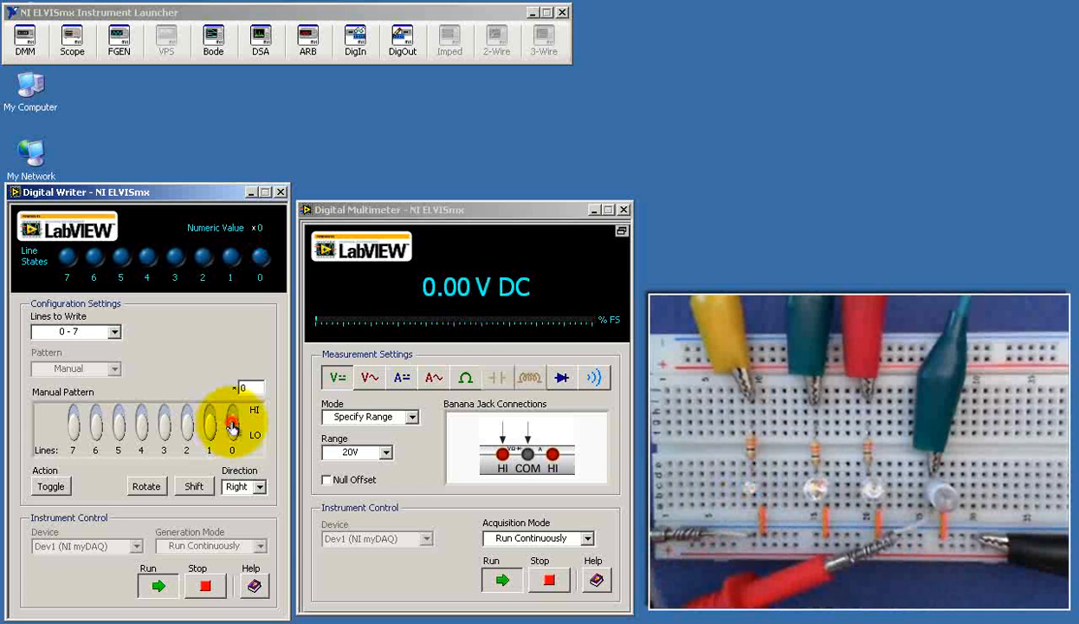
left_click(93, 424)
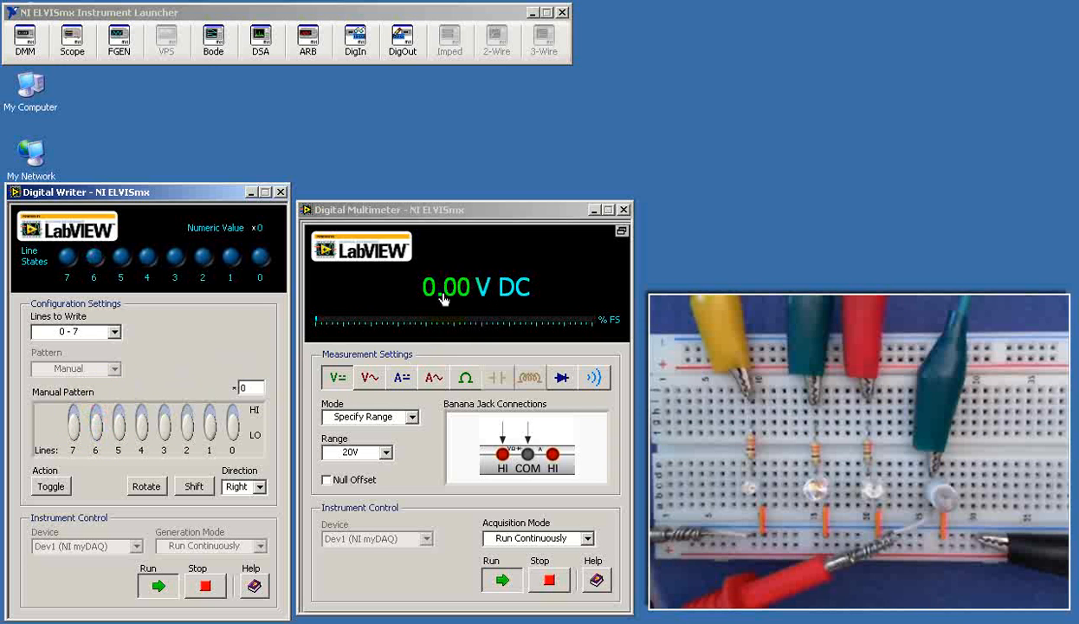
left_click(95, 424)
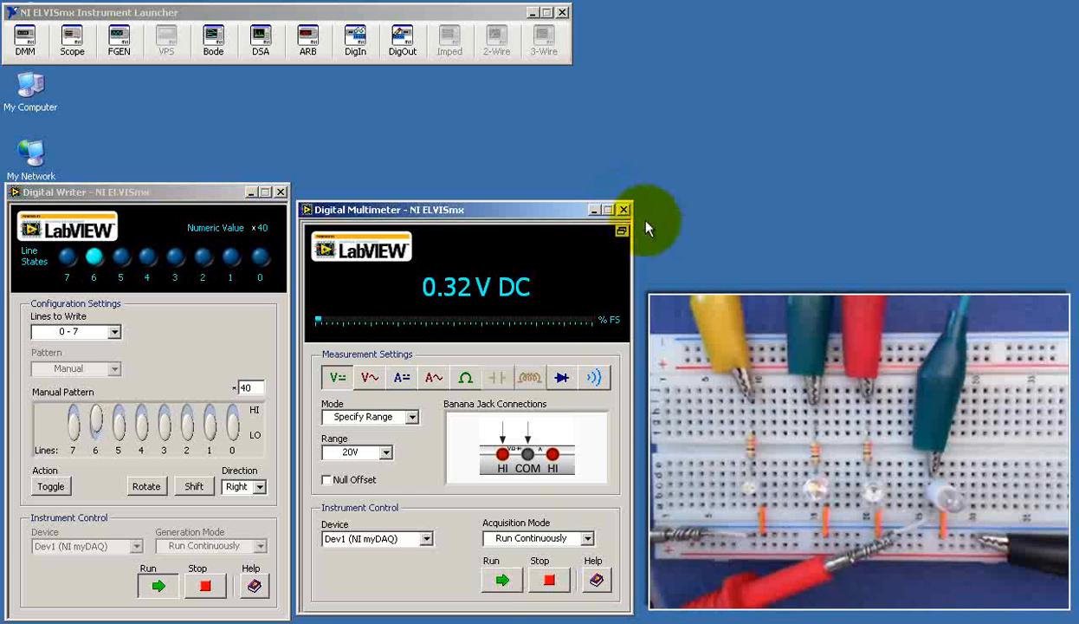
left_click(623, 209)
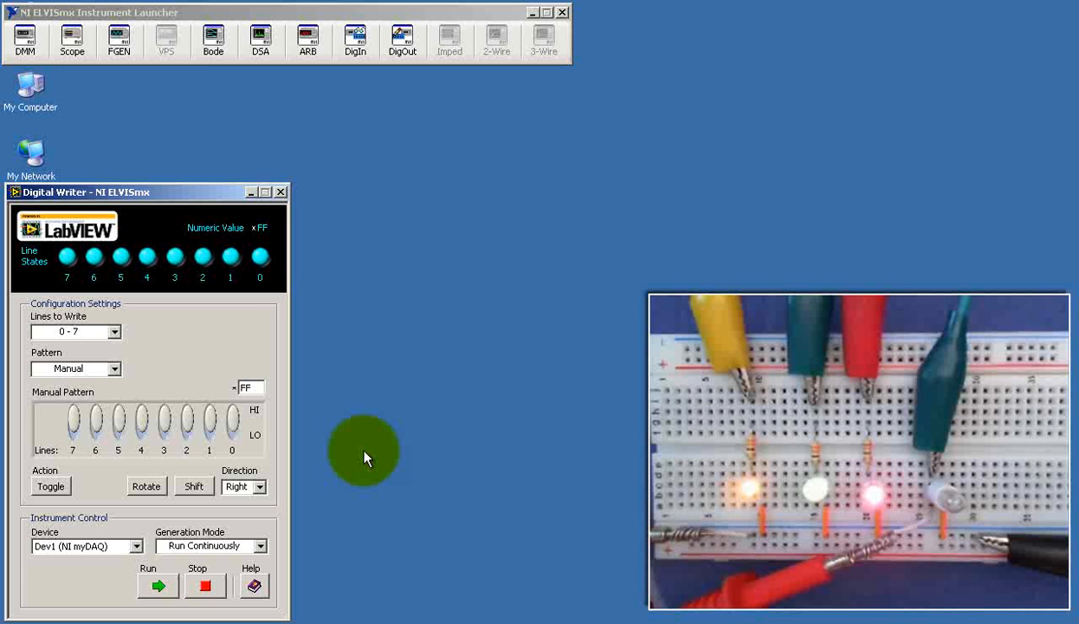
mouse_move(345, 472)
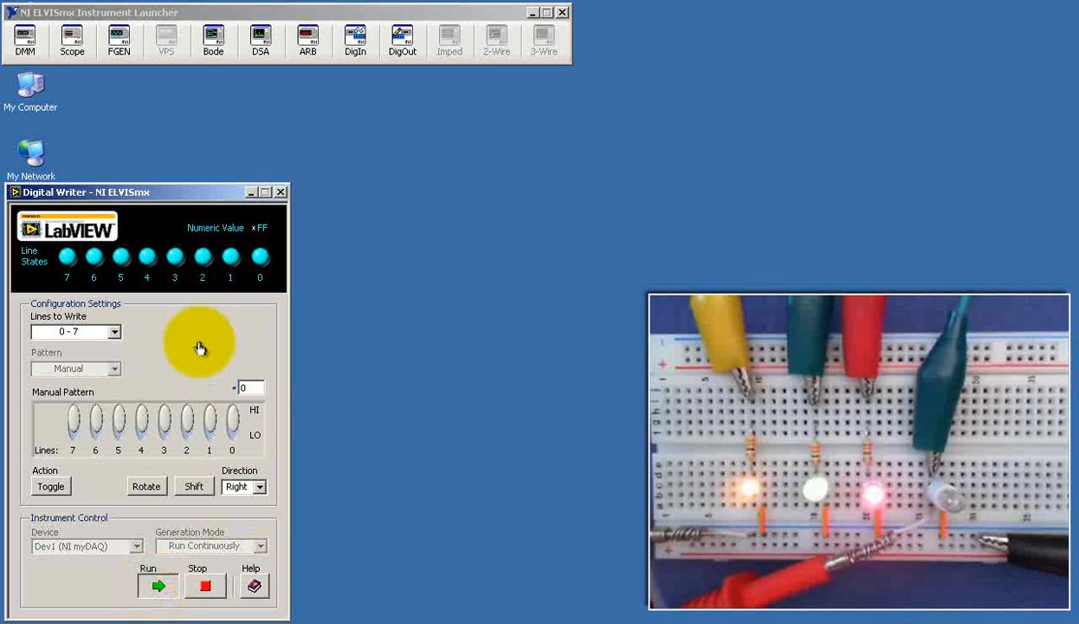
Write the all-zero pattern to the digital lines, then stop output so no LEDs stay lit.
left_click(205, 586)
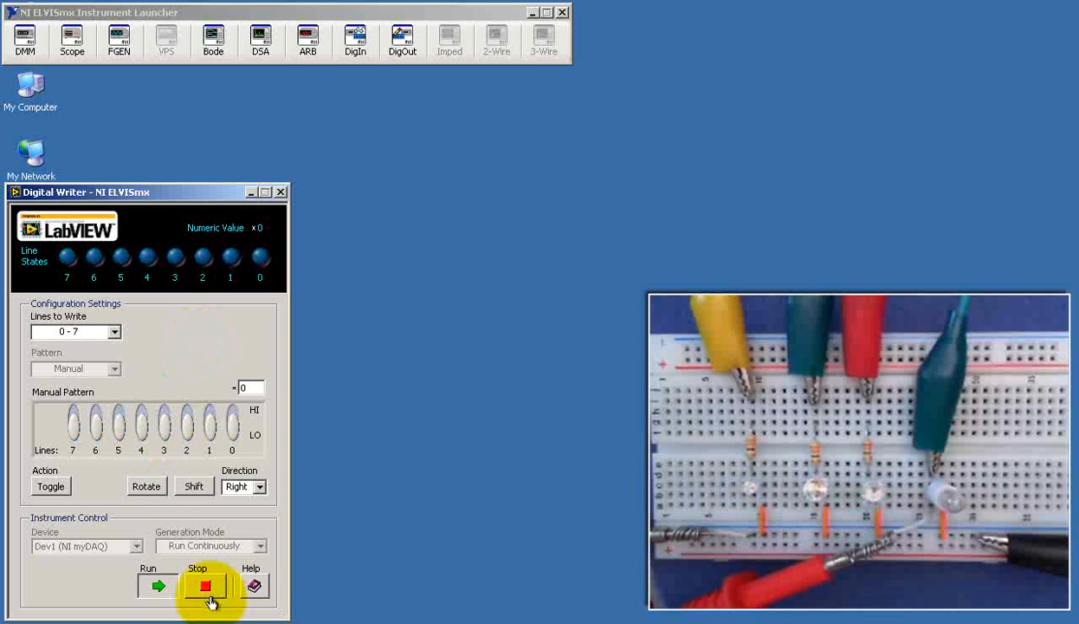
left_click(205, 585)
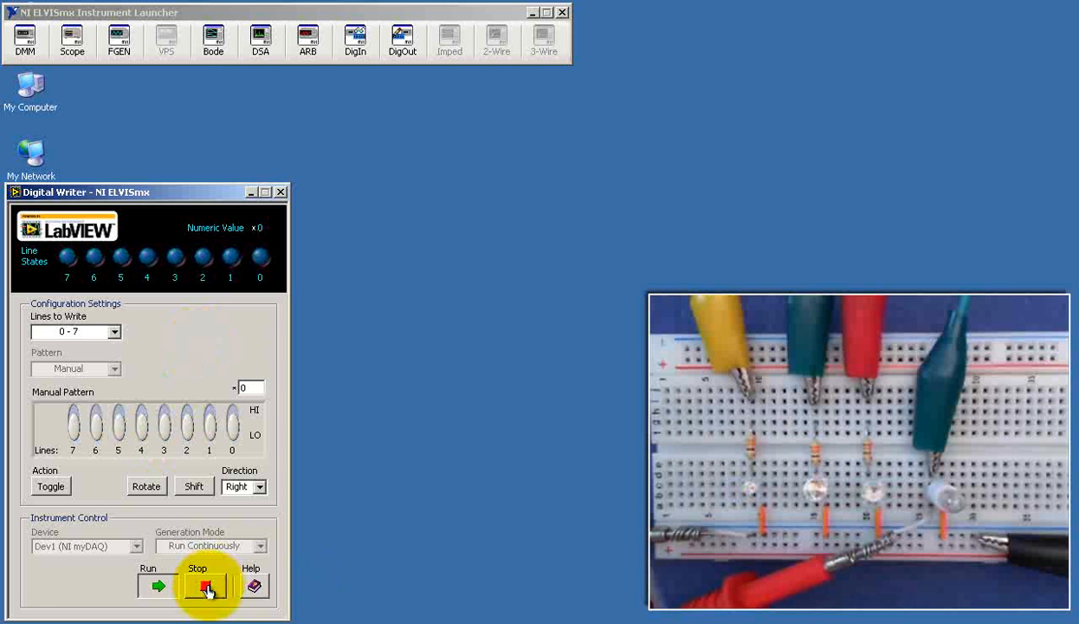
left_click(206, 586)
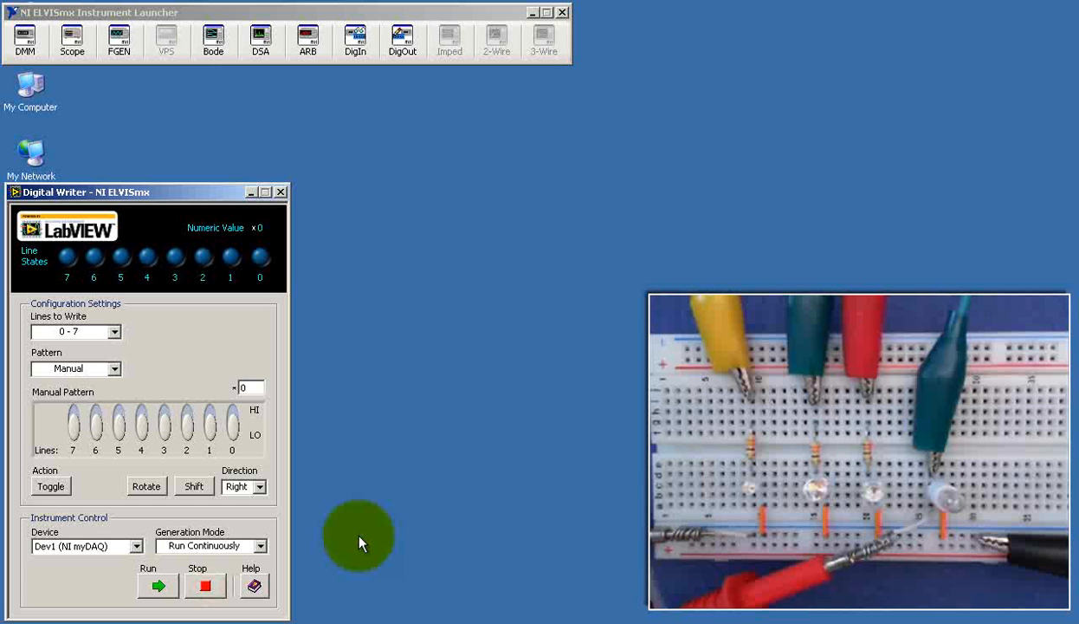